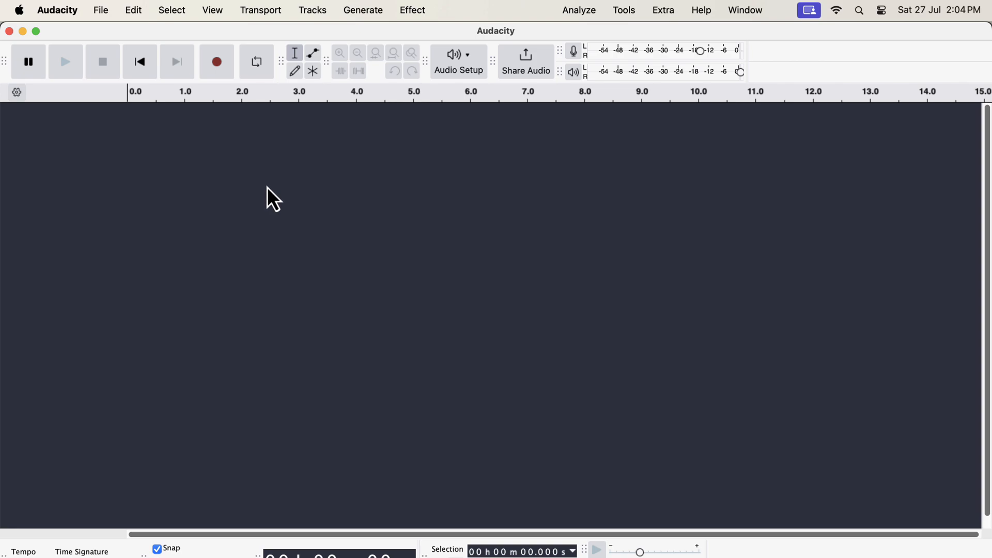
Review the Interface preferences page showing the Classic theme and close it unchanged
left_click(57, 11)
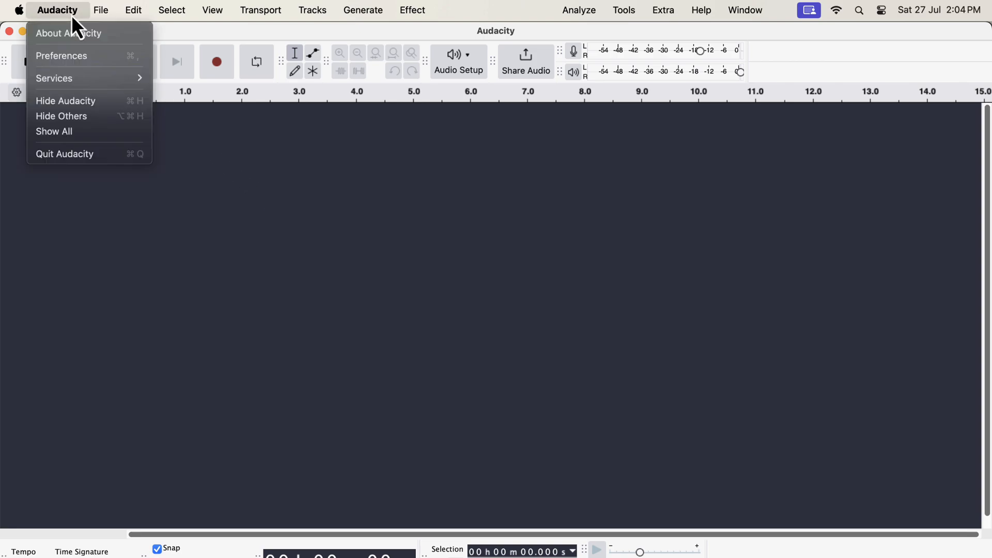
mouse_move(61, 56)
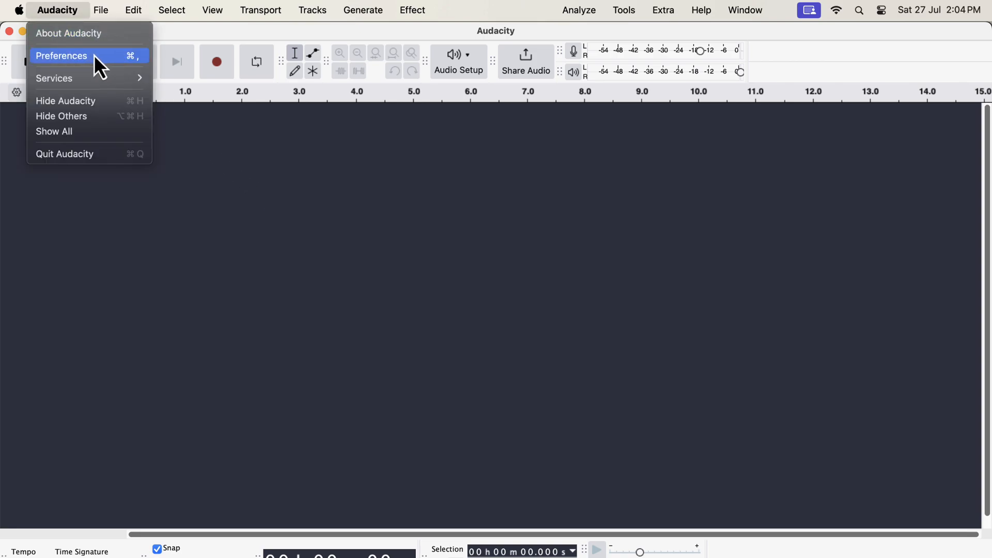
left_click(61, 56)
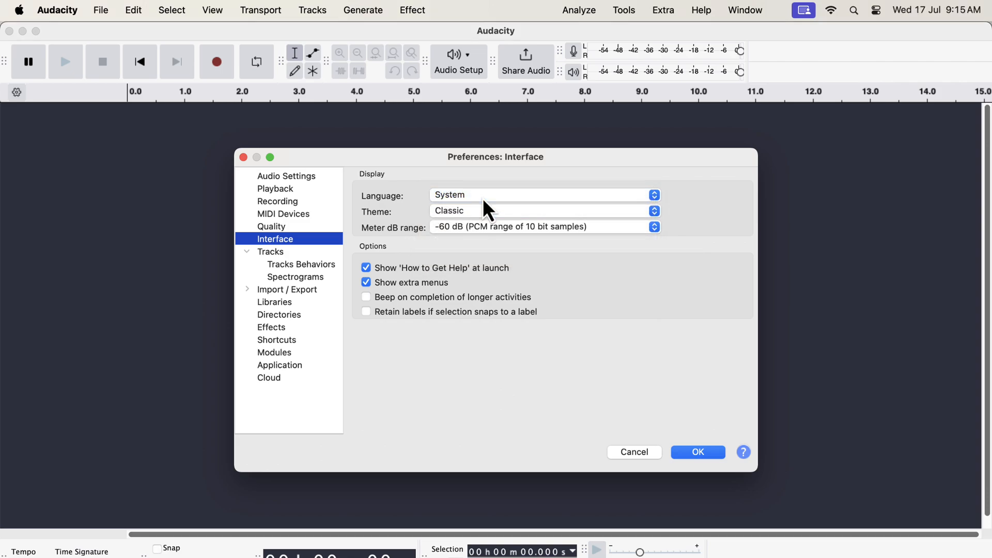
left_click(697, 451)
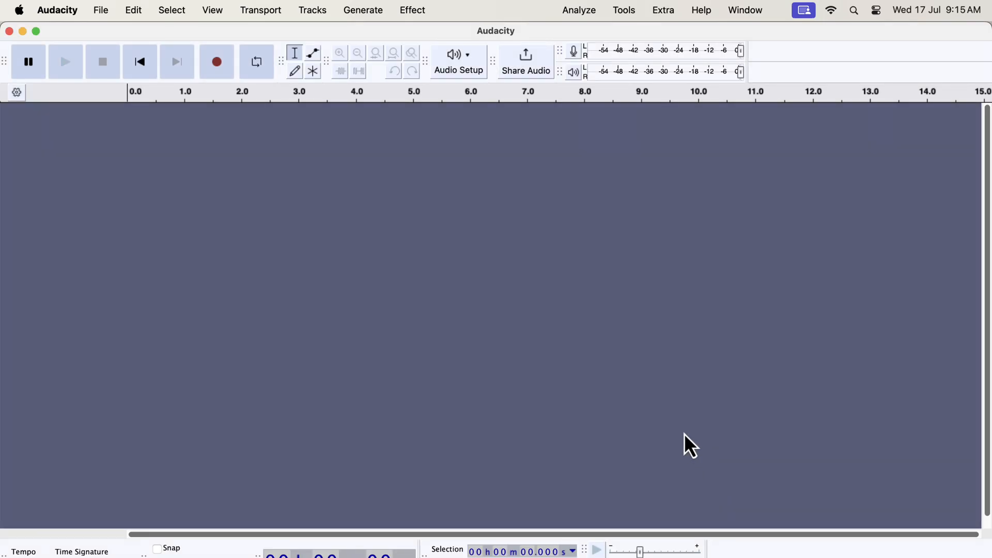
mouse_move(689, 441)
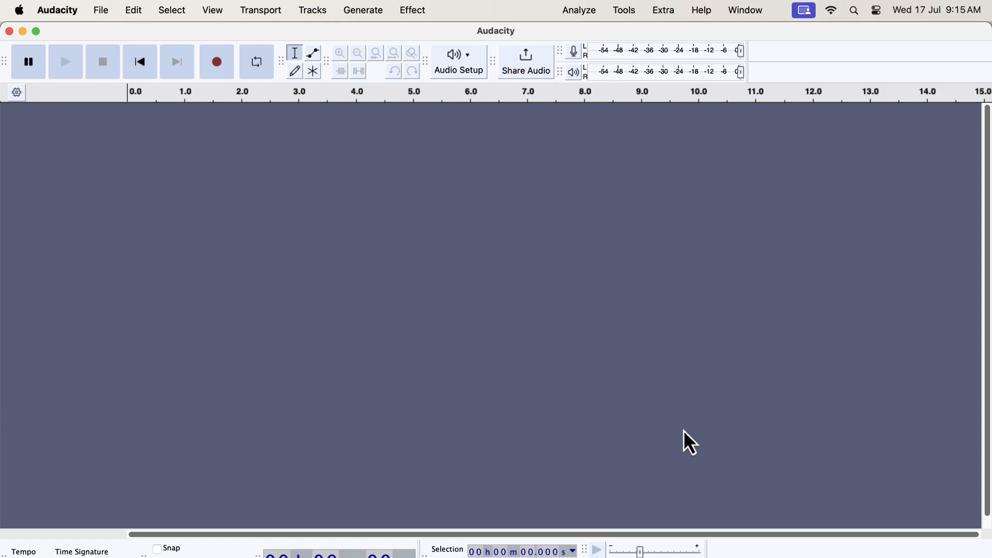
mouse_move(121, 220)
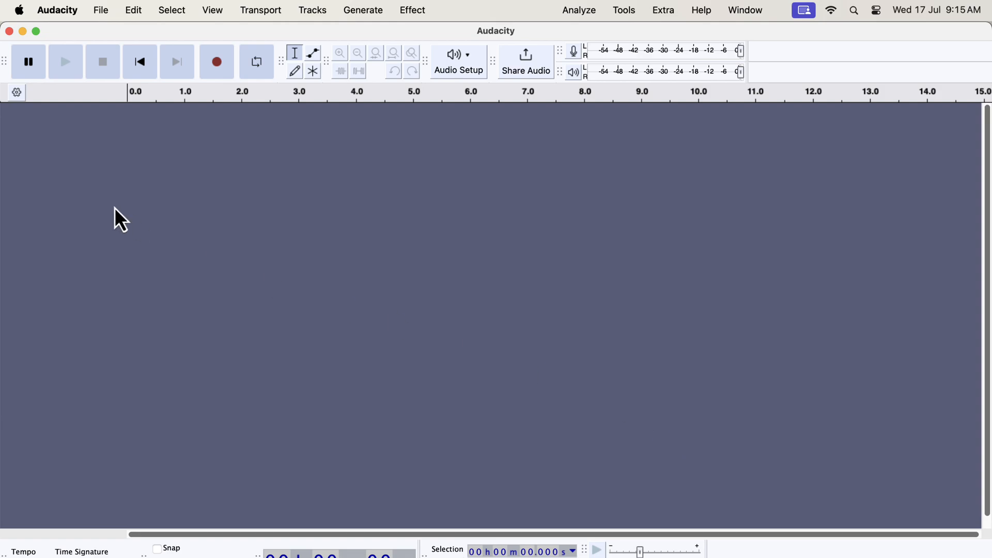
left_click(57, 10)
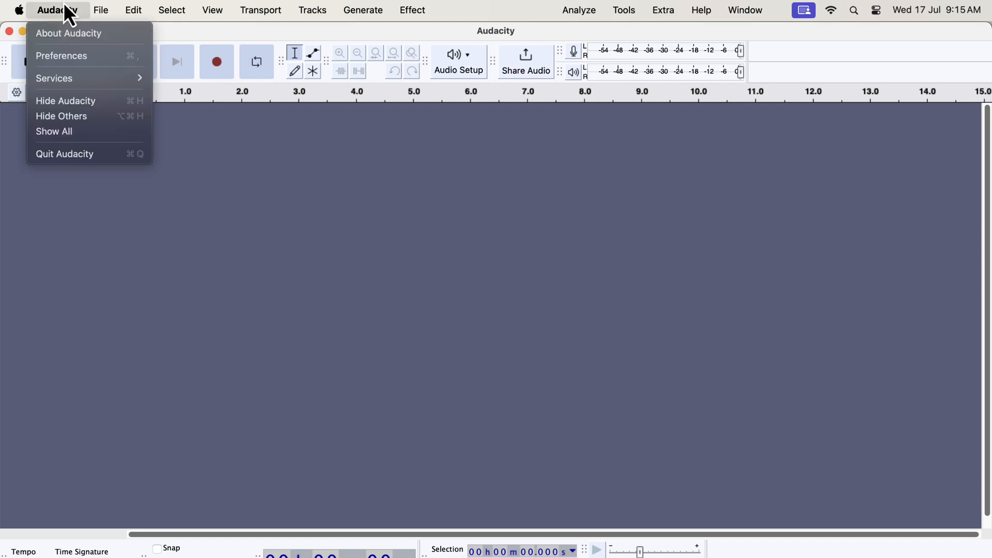
mouse_move(61, 56)
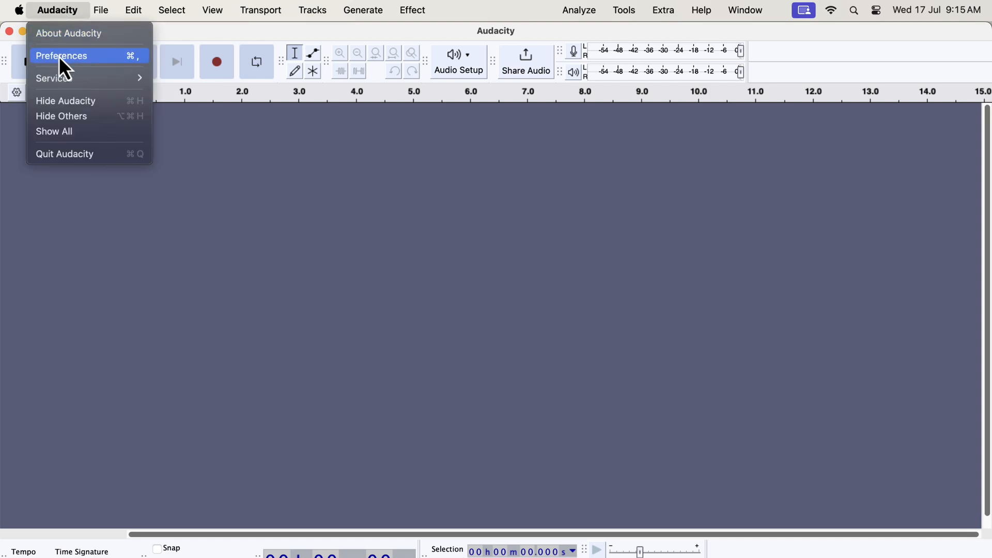
Set the interface theme to Dark in the Interface preferences and apply it
left_click(61, 56)
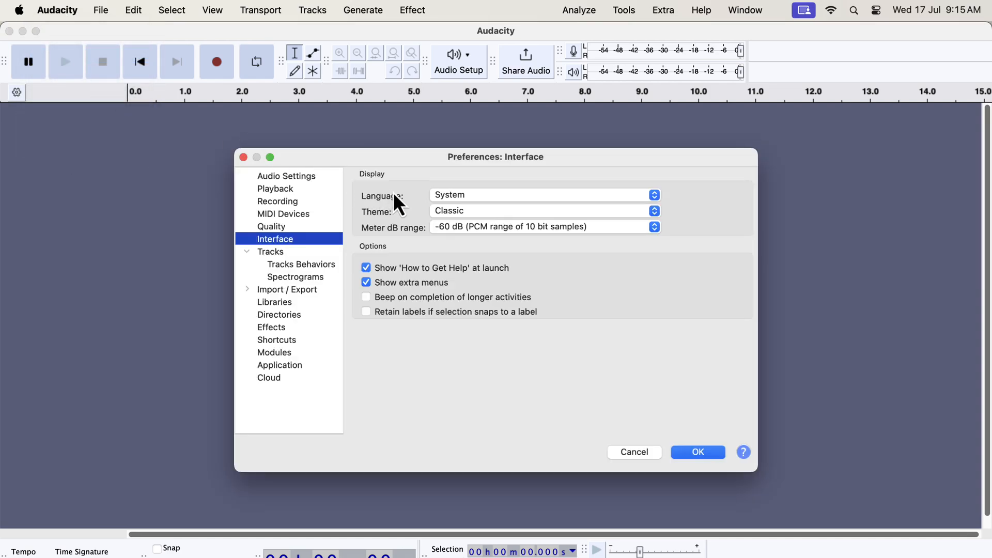
left_click(545, 210)
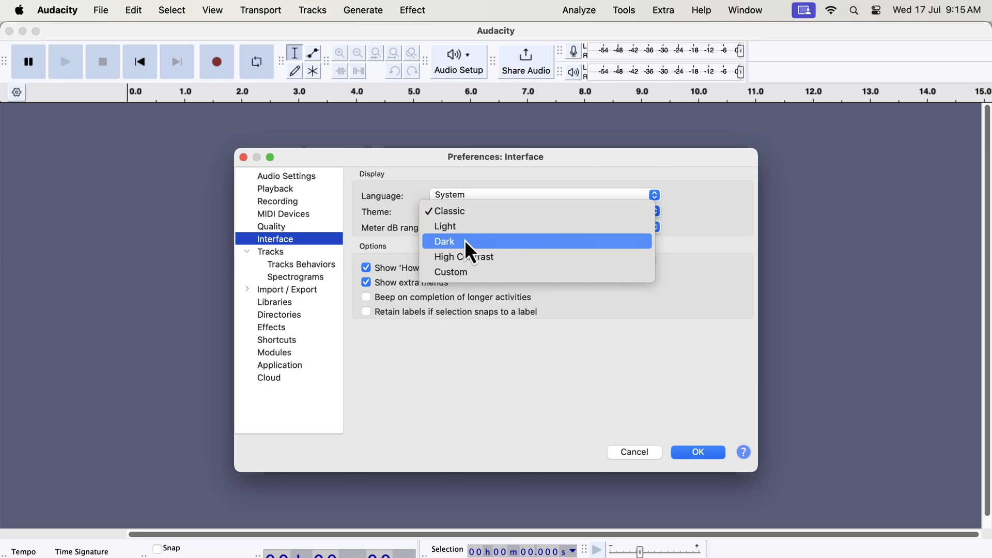
left_click(445, 241)
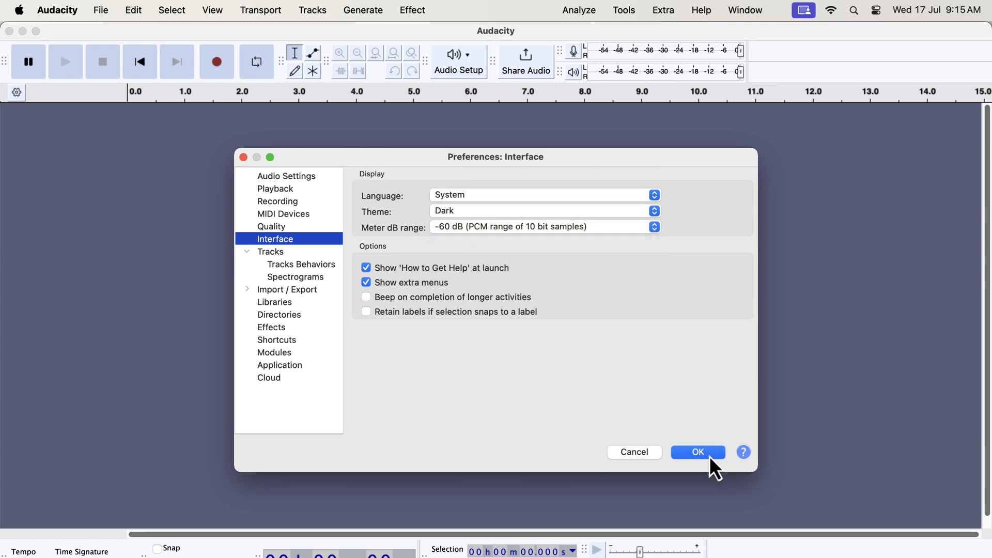
left_click(698, 452)
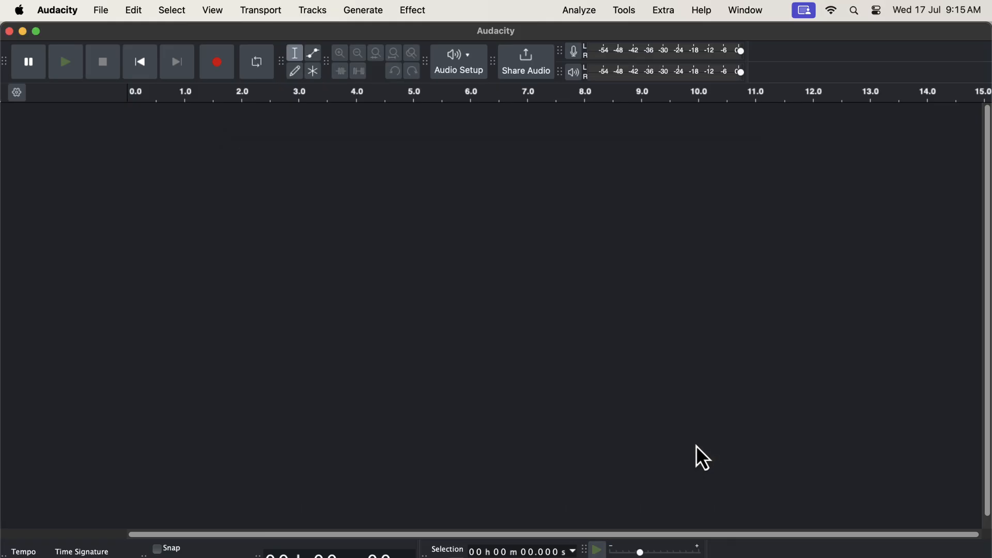
Record a roughly 12-second voice clip onto a new Audio 1 track and stop
left_click(217, 61)
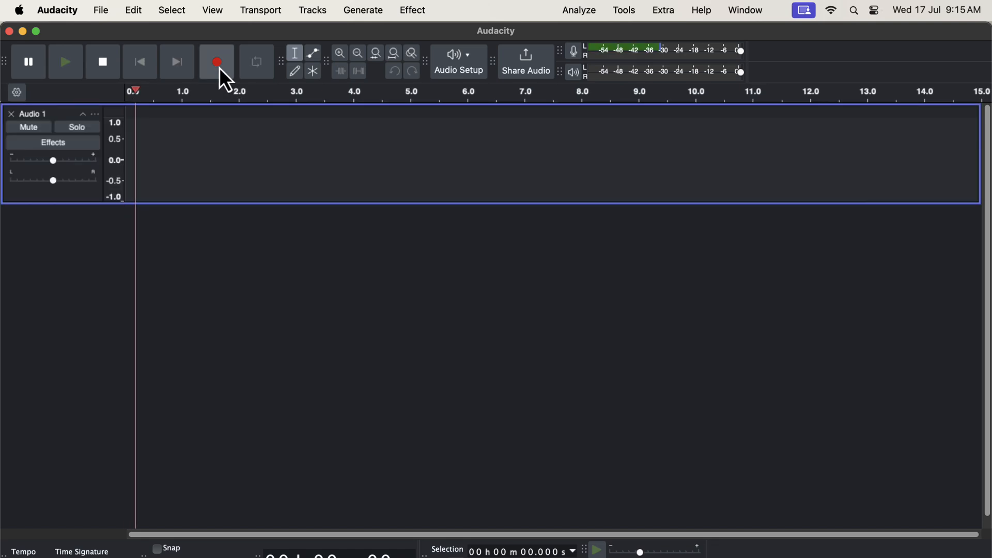
left_click(216, 62)
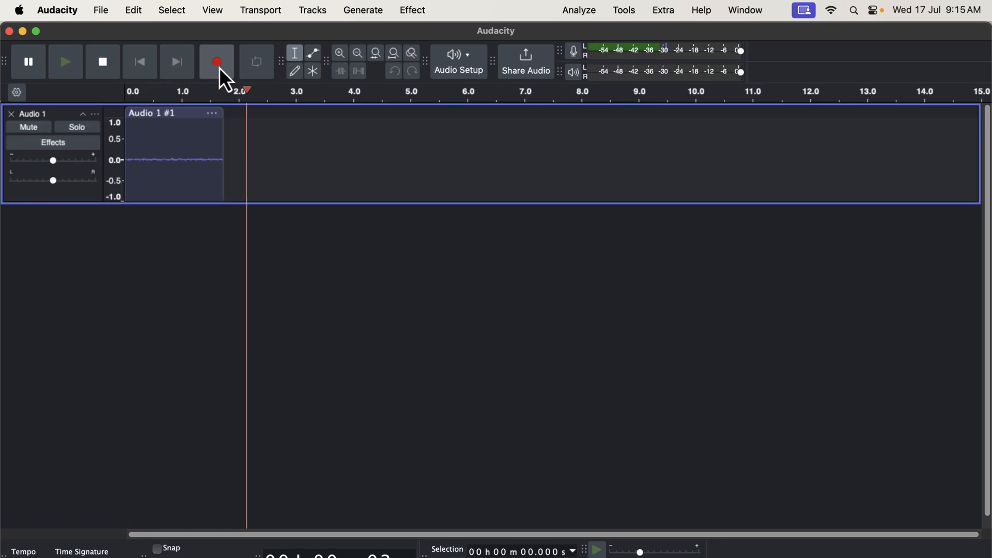
left_click(217, 62)
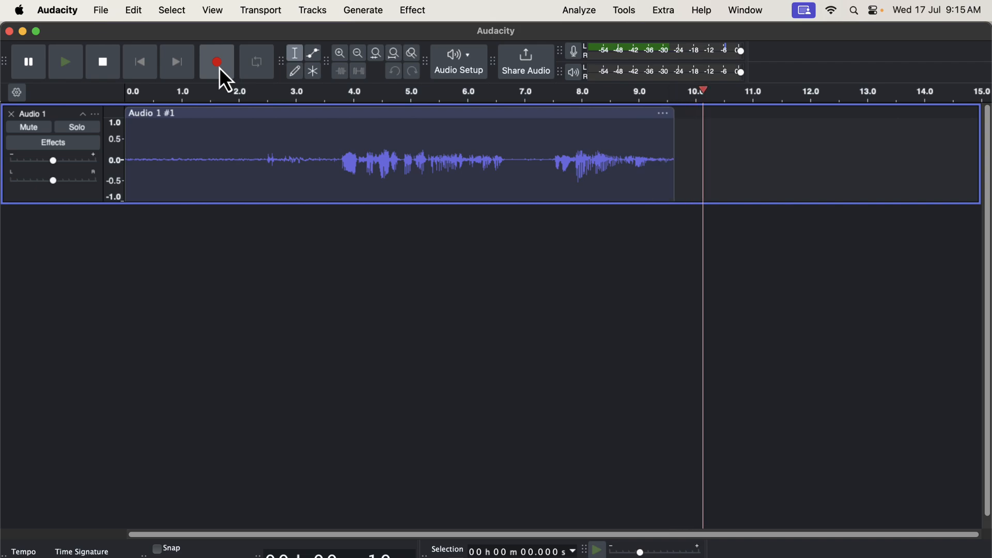
left_click(102, 61)
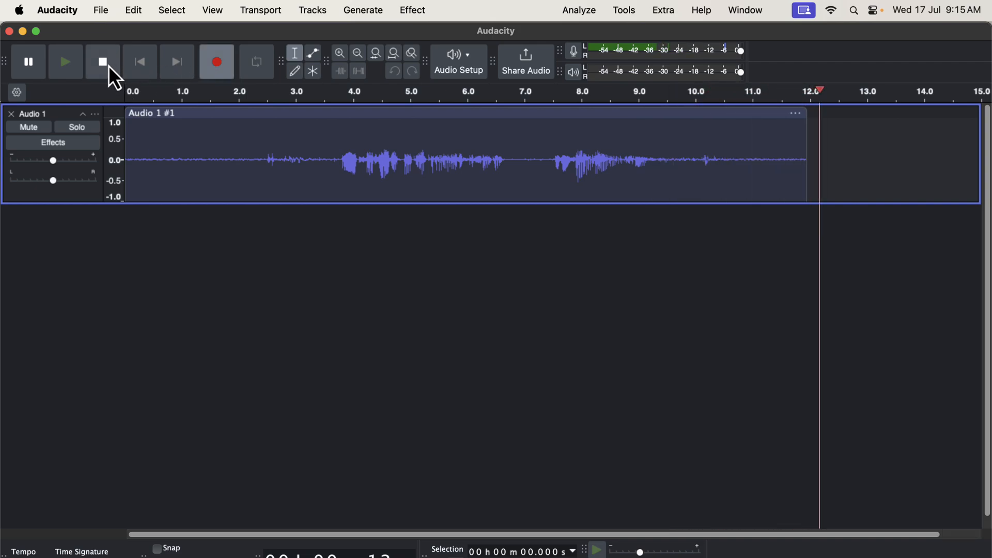
left_click(102, 61)
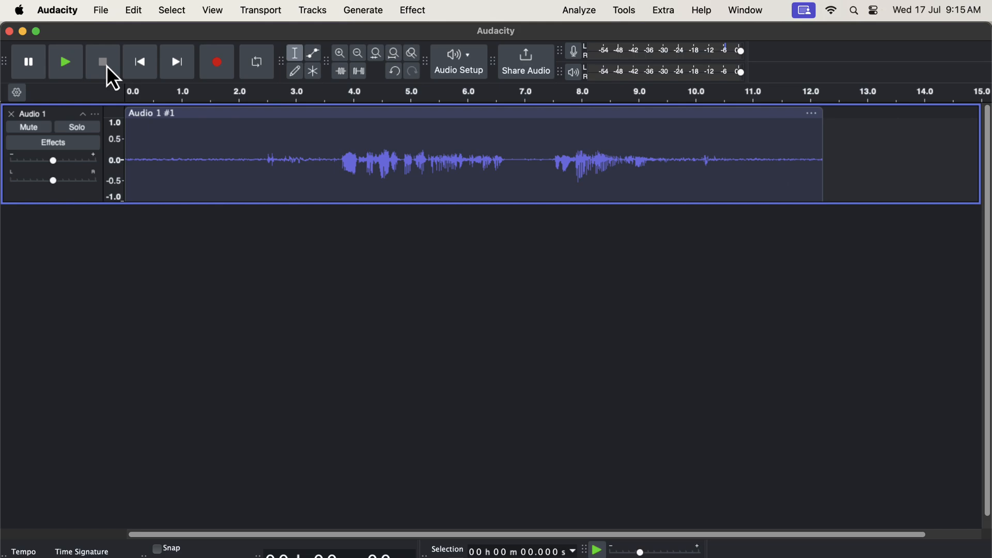
left_click(57, 11)
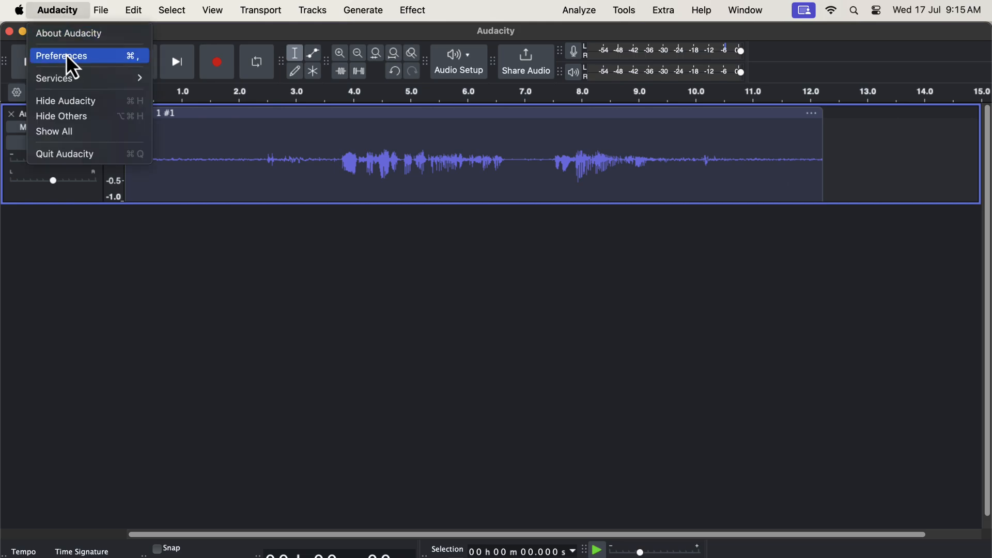
Set the interface theme to Light, apply it, and deselect the recorded clip
left_click(61, 56)
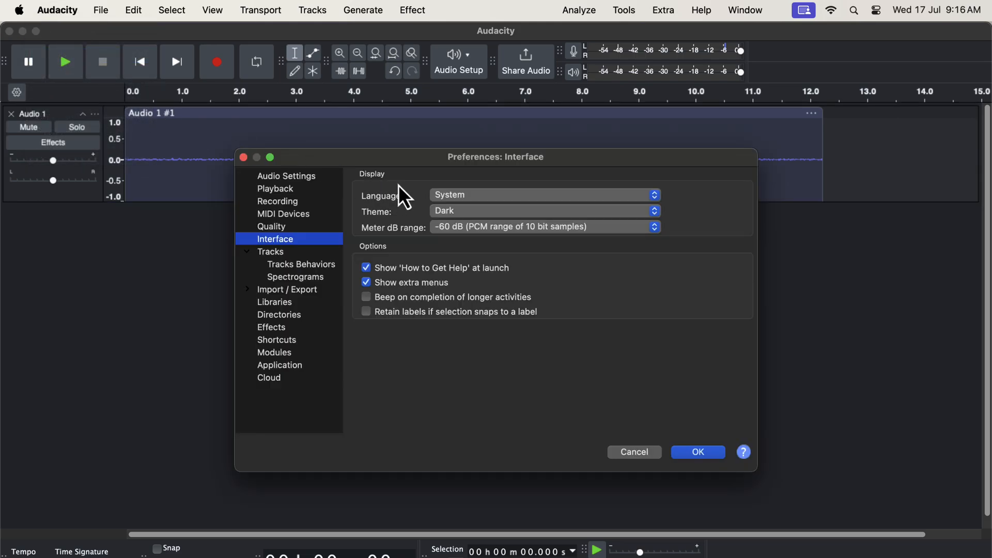
left_click(544, 211)
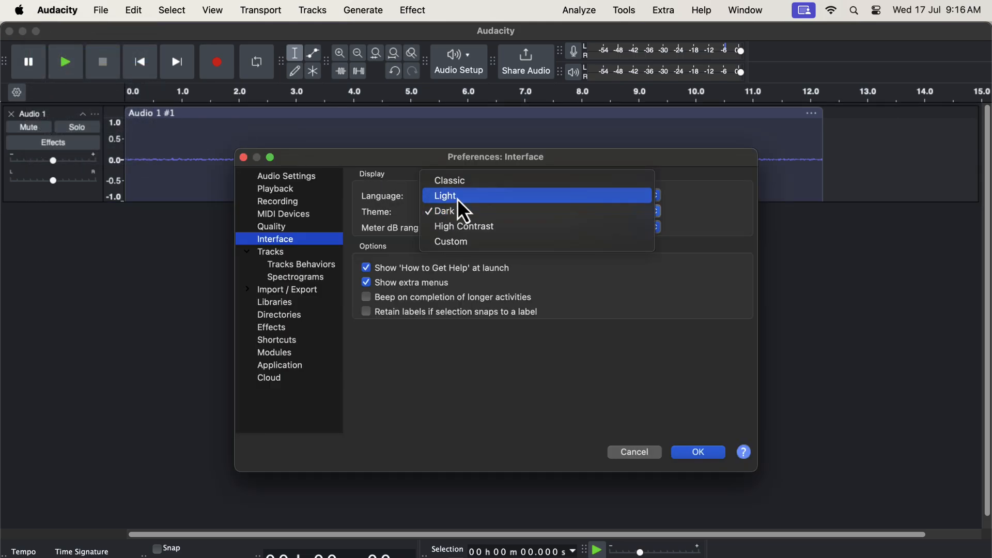
left_click(444, 195)
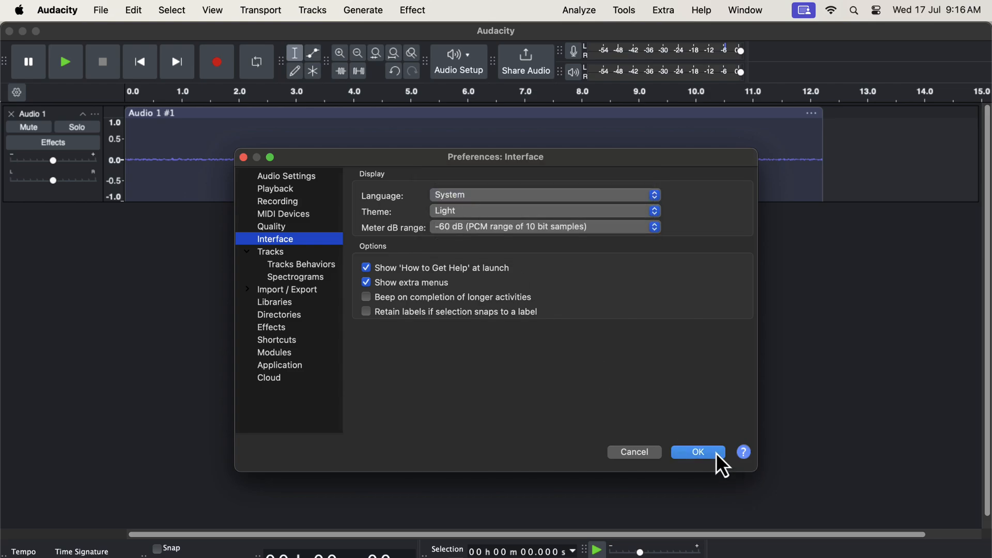
left_click(698, 452)
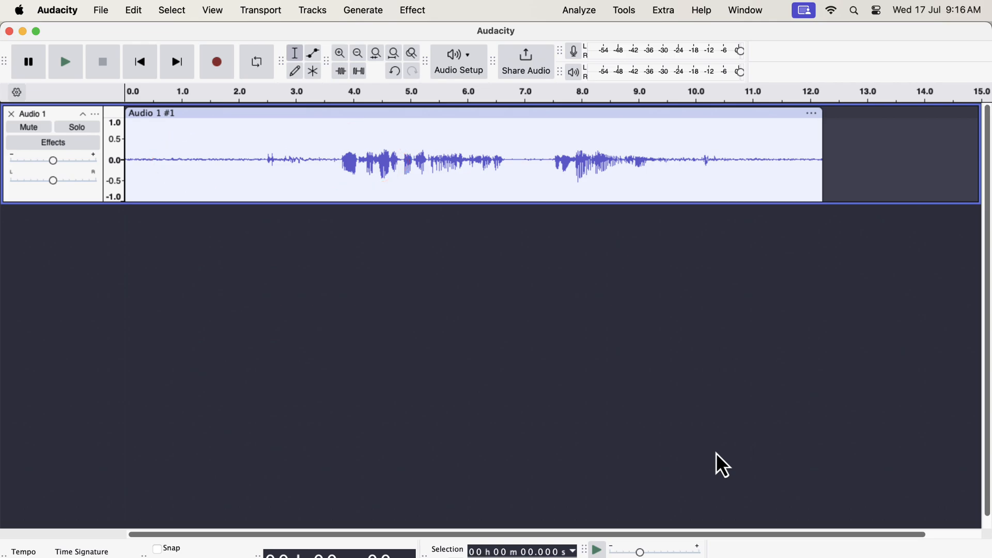
mouse_move(156, 241)
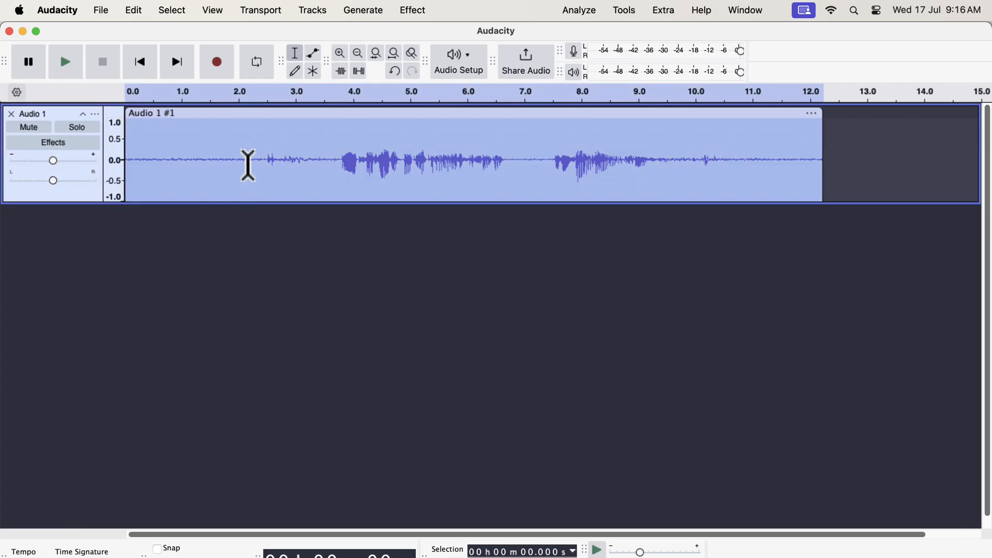
mouse_move(246, 148)
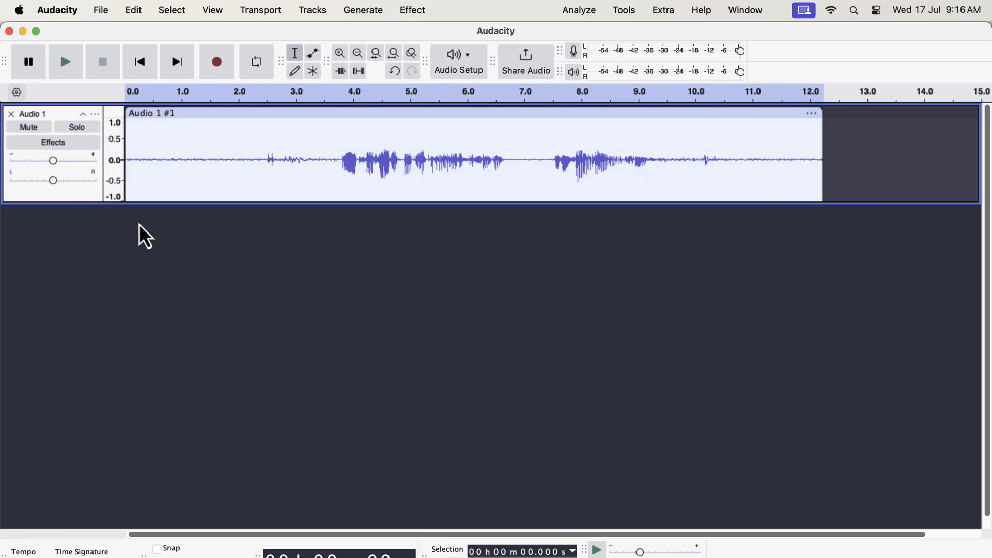
left_click(213, 158)
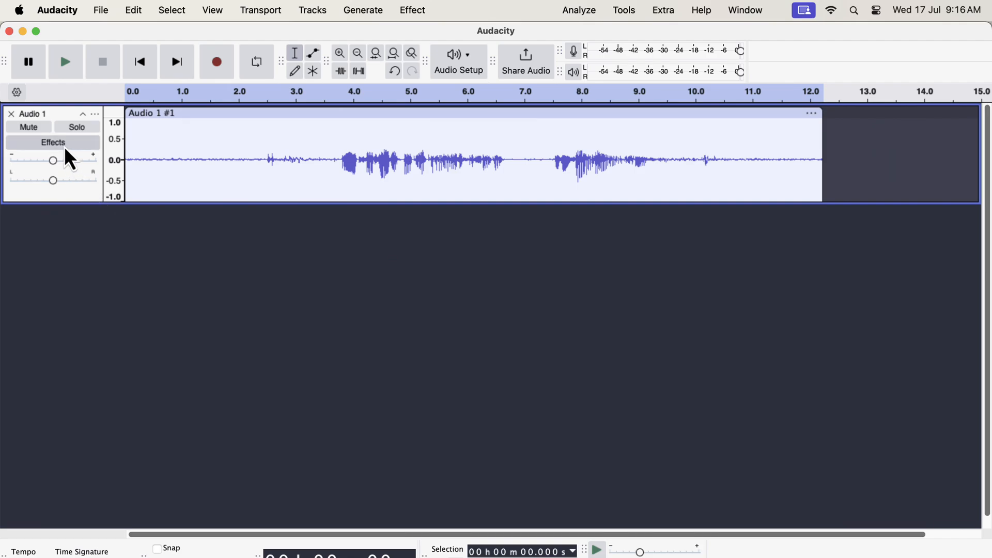
Show the Audio 1 realtime effects panel and browse the built-in Audacity effect list
left_click(52, 142)
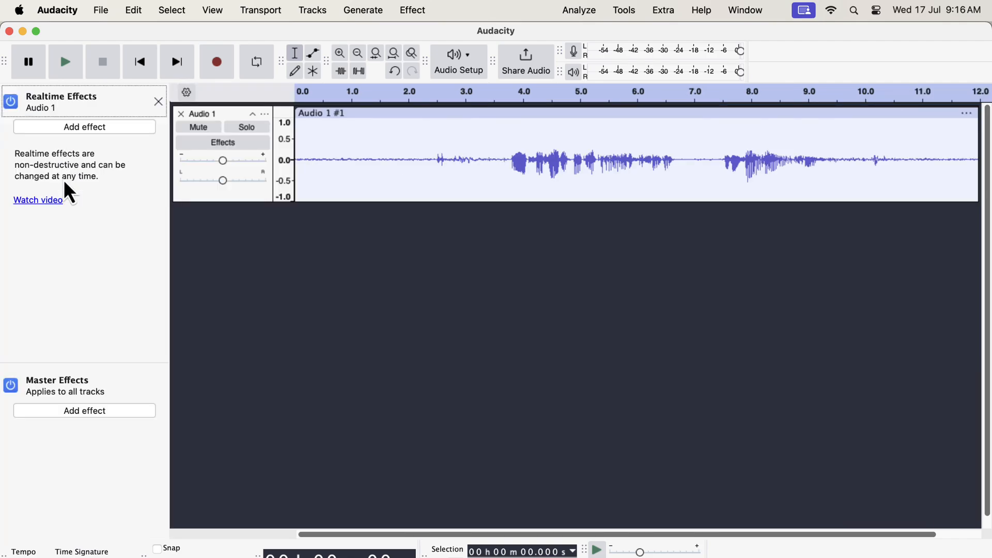
mouse_move(125, 403)
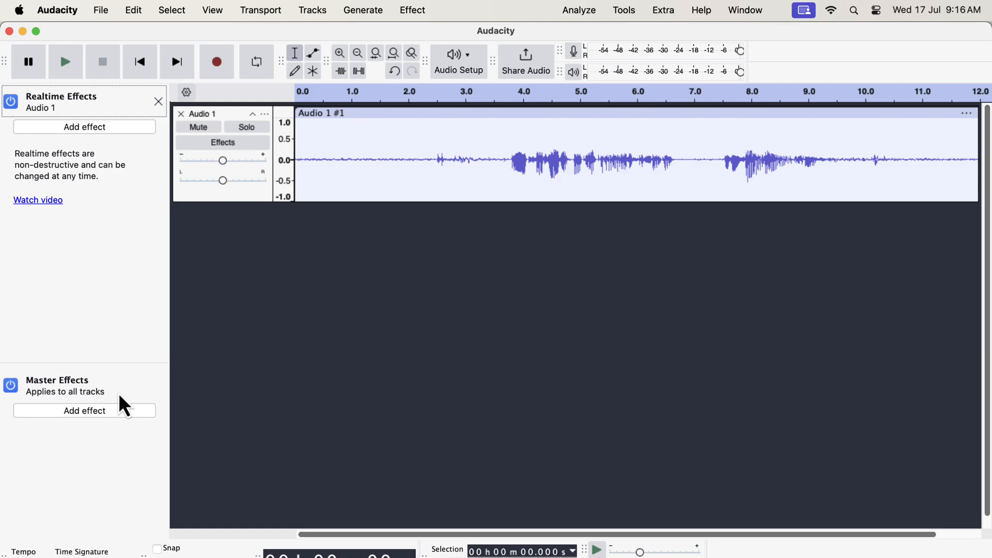
left_click(84, 127)
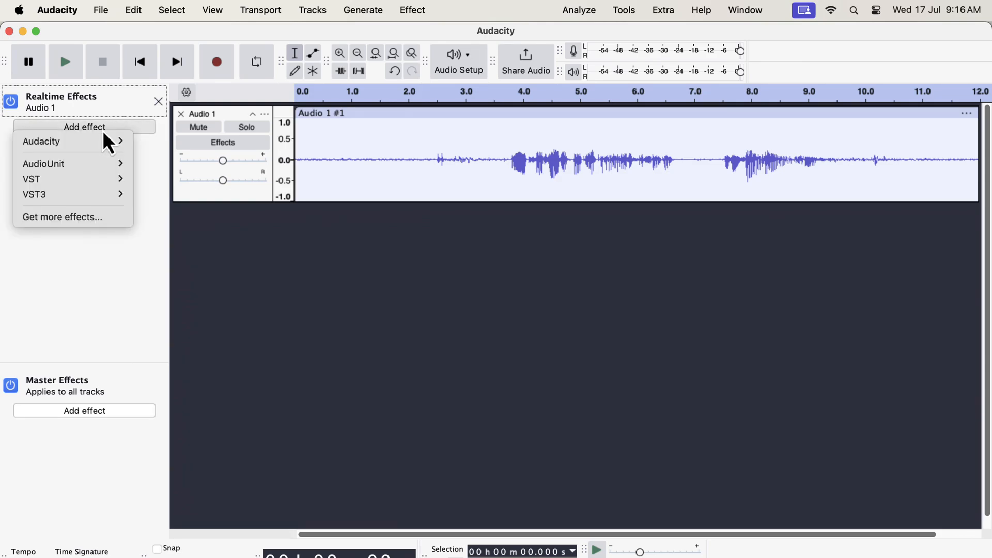
mouse_move(41, 142)
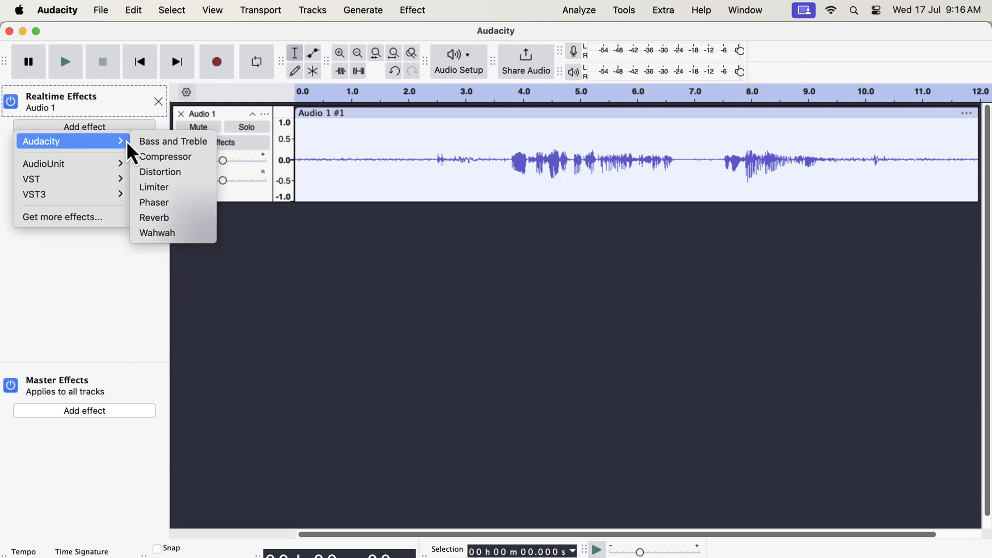
mouse_move(154, 187)
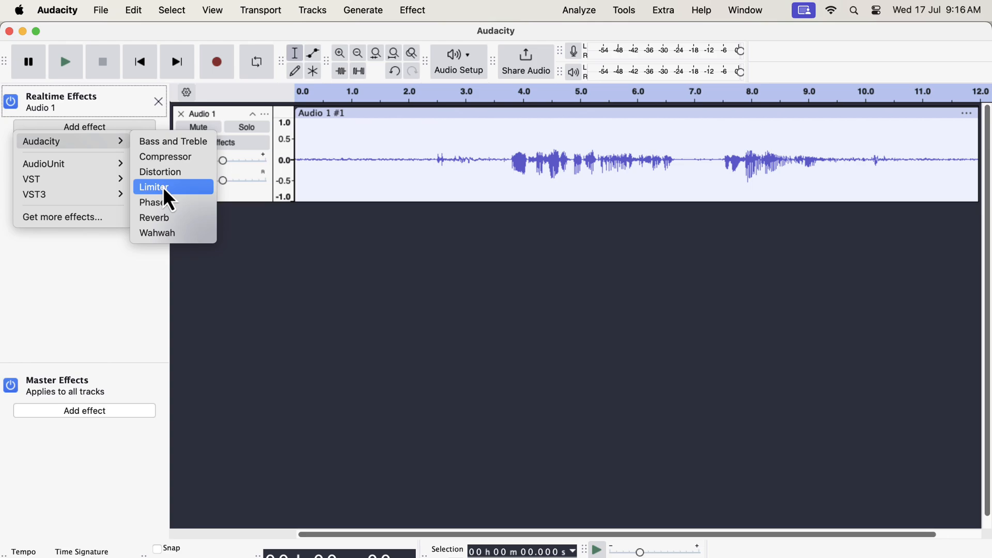
mouse_move(164, 156)
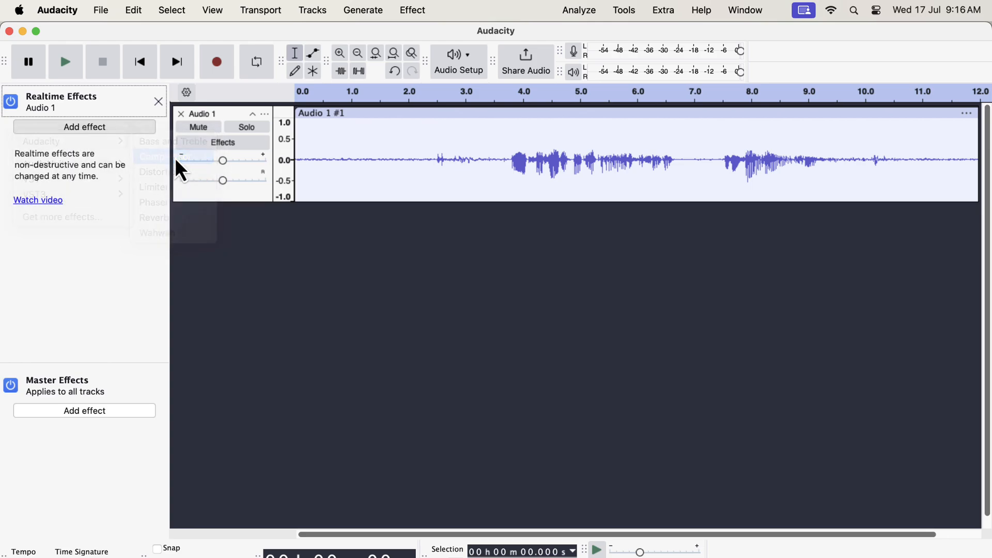
Add a realtime Compressor to Audio 1, show its settings, and play from about 2 s
left_click(164, 157)
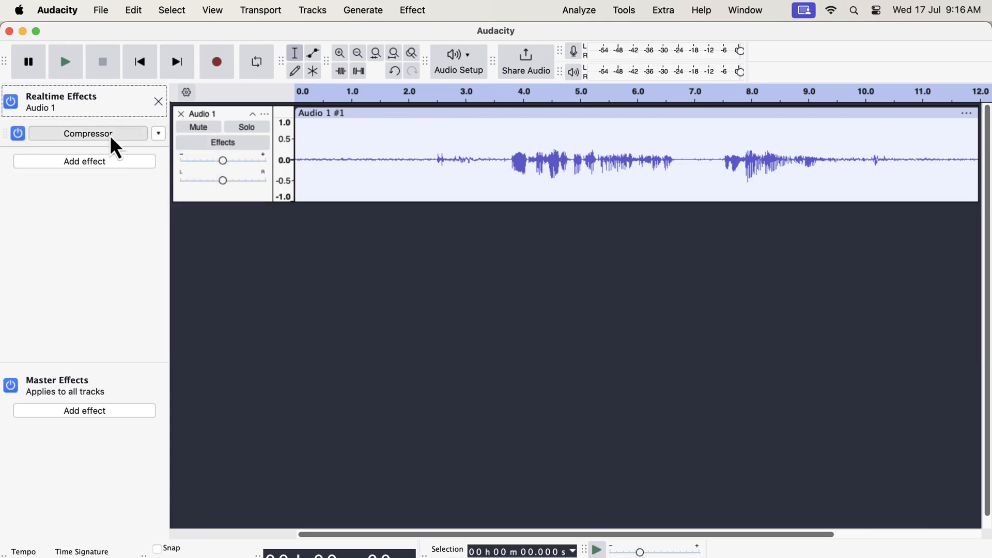
left_click(88, 133)
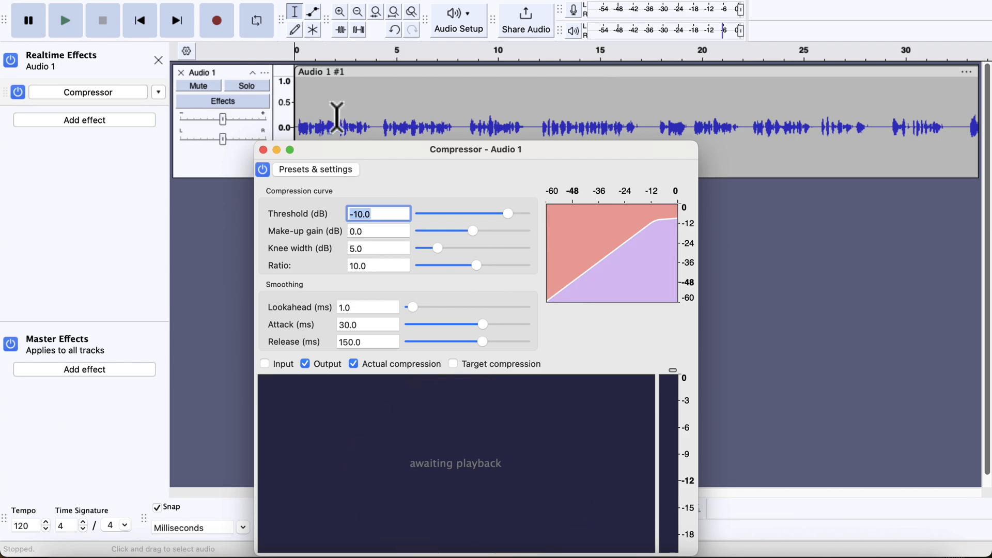
left_click(339, 126)
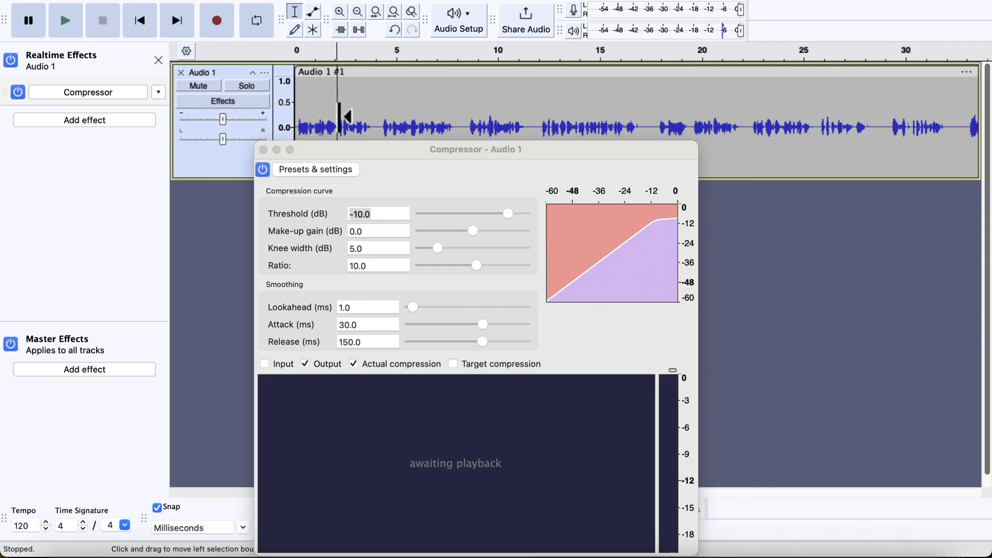
left_click(64, 20)
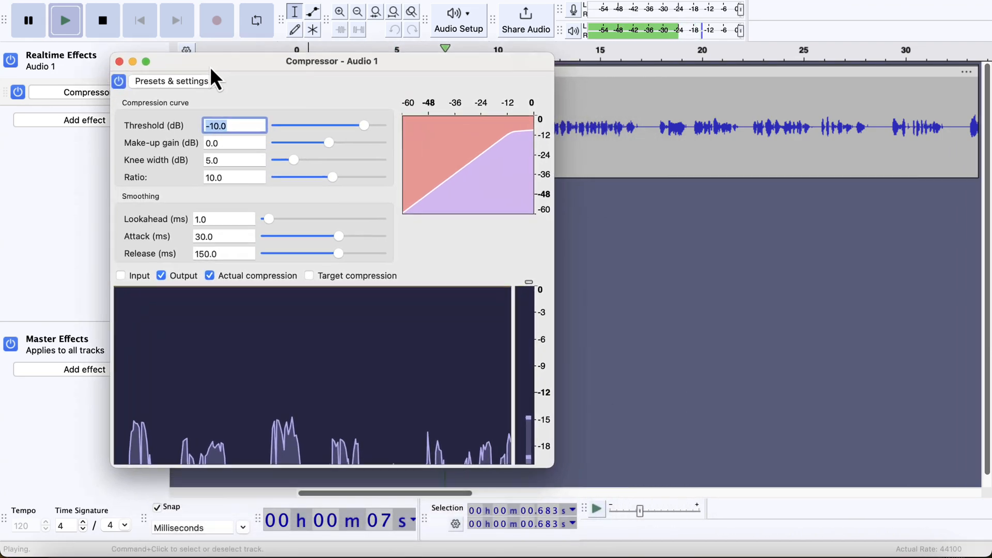
Move the compressor window aside and lower its threshold gradually from -10 dB to -26.1 dB
left_click_drag(332, 61, 258, 4)
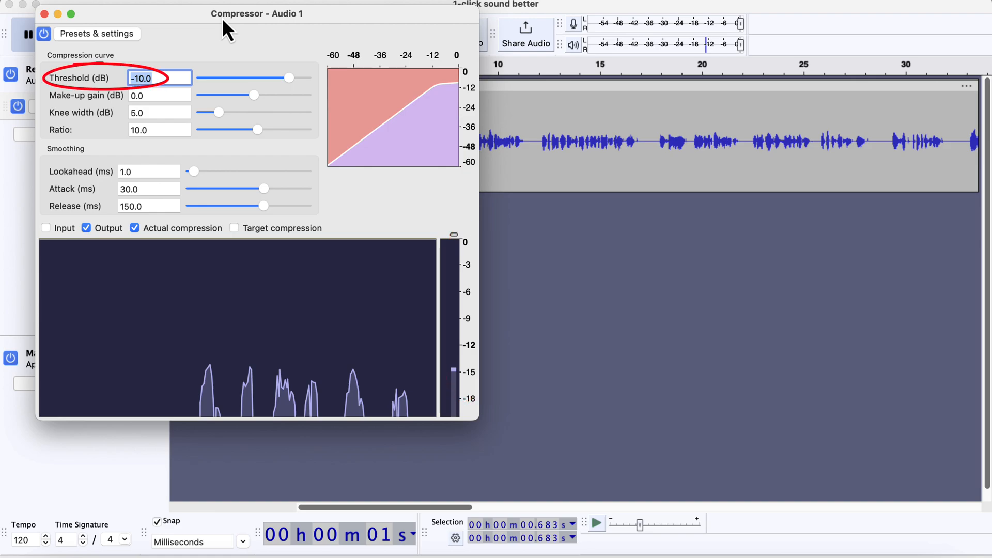
left_click_drag(288, 77, 272, 77)
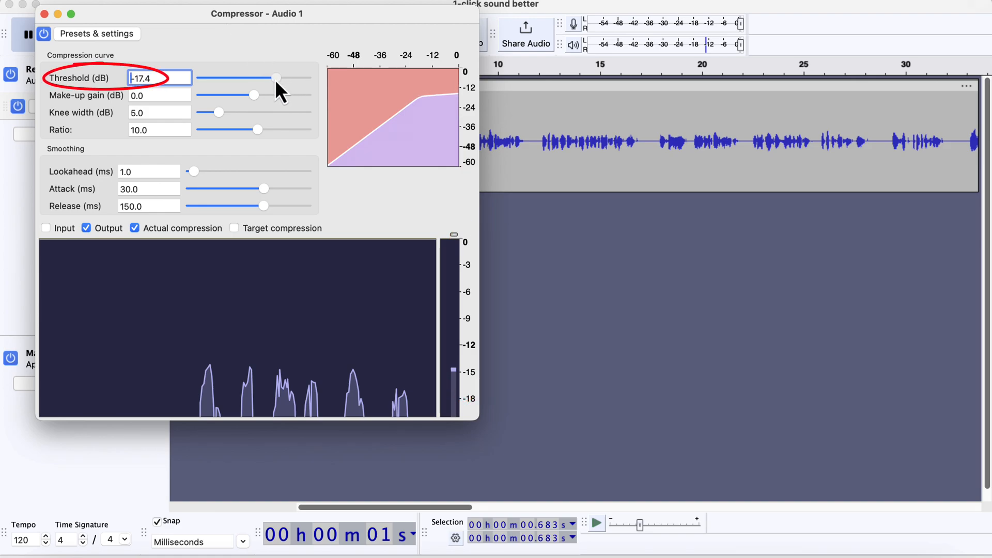
left_click_drag(277, 77, 274, 78)
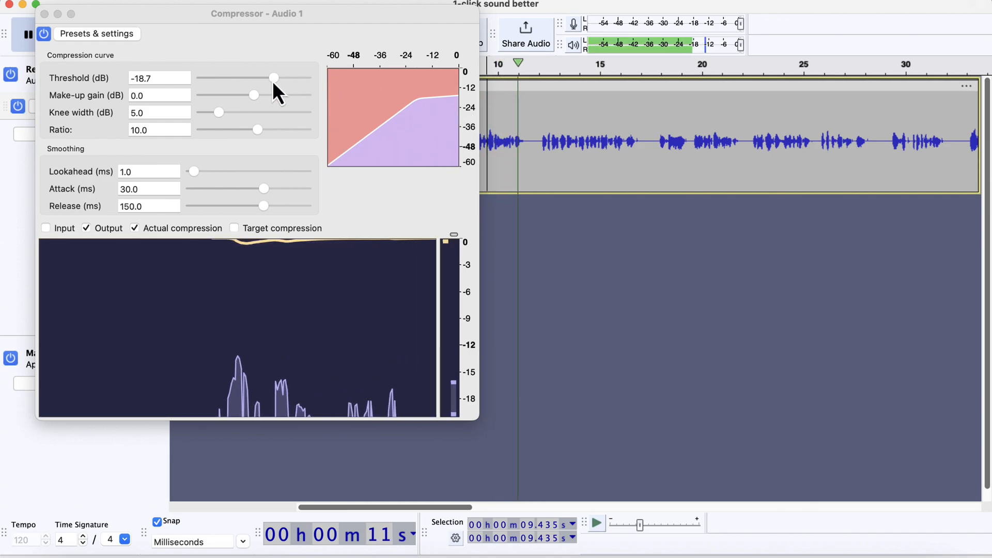
left_click_drag(272, 77, 263, 77)
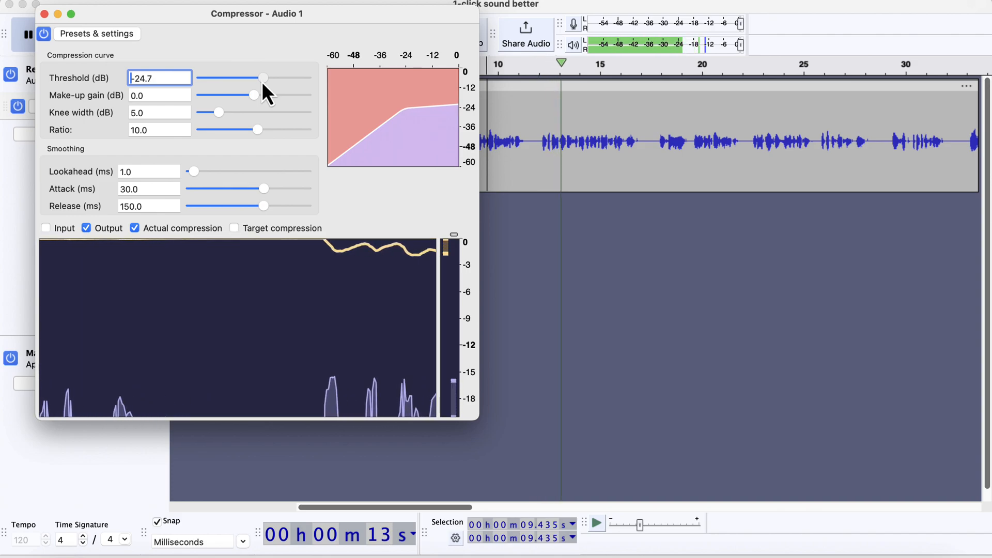
left_click_drag(264, 77, 260, 77)
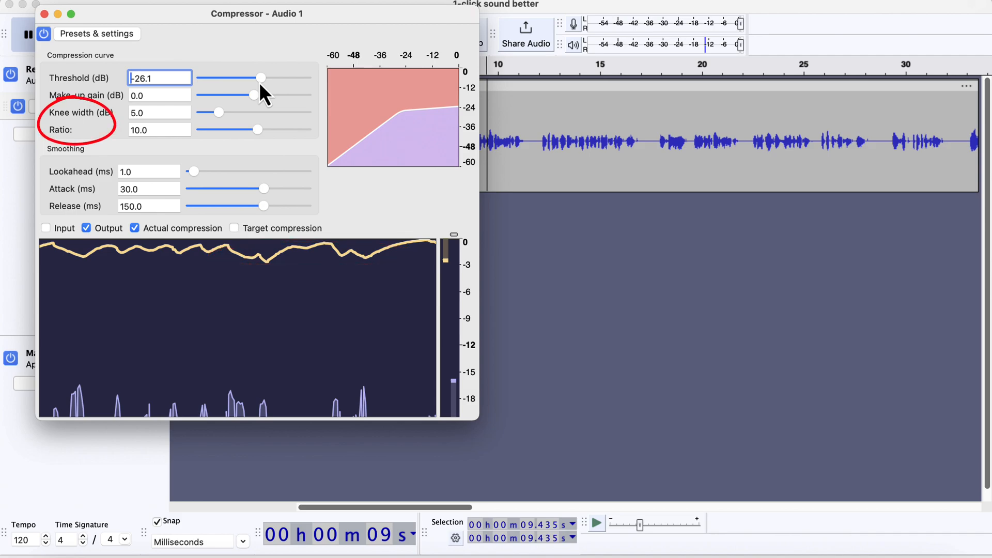
mouse_move(243, 32)
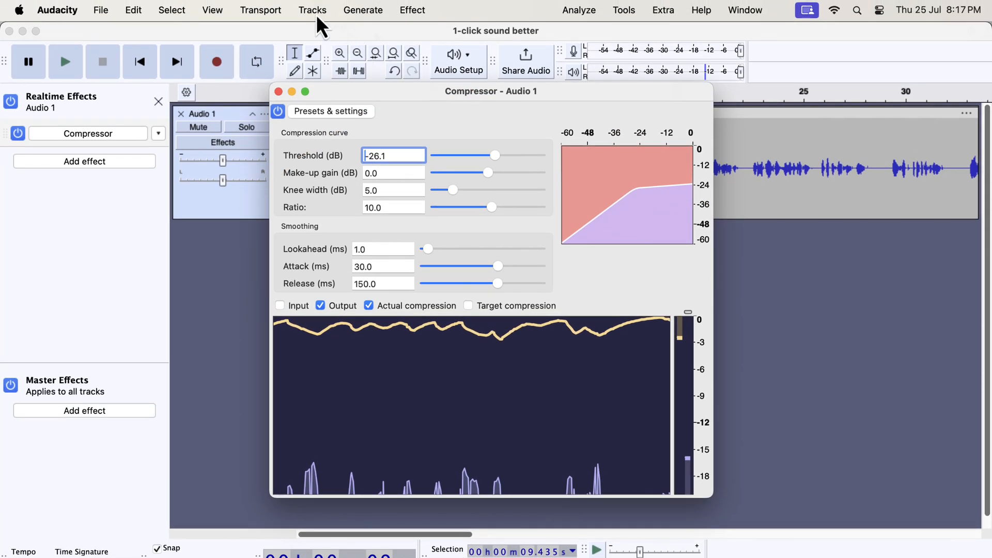
Mix and Render Audio 1 so the compressor is baked into the clip
left_click(312, 9)
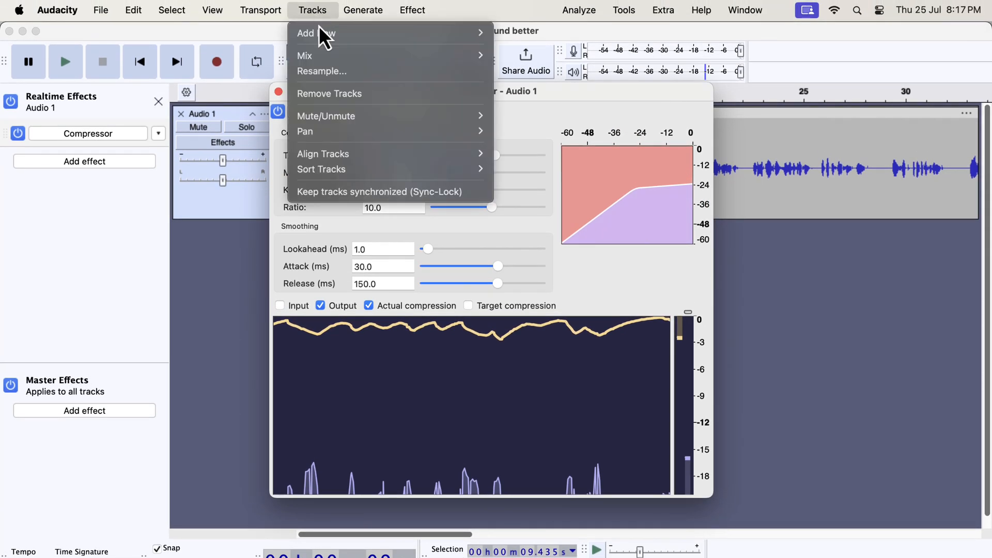
mouse_move(304, 55)
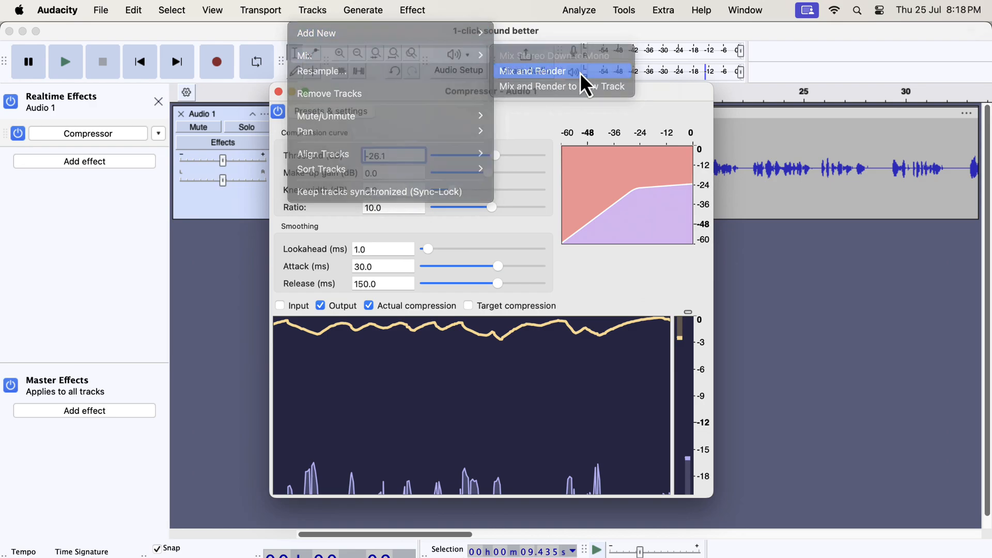
left_click(532, 70)
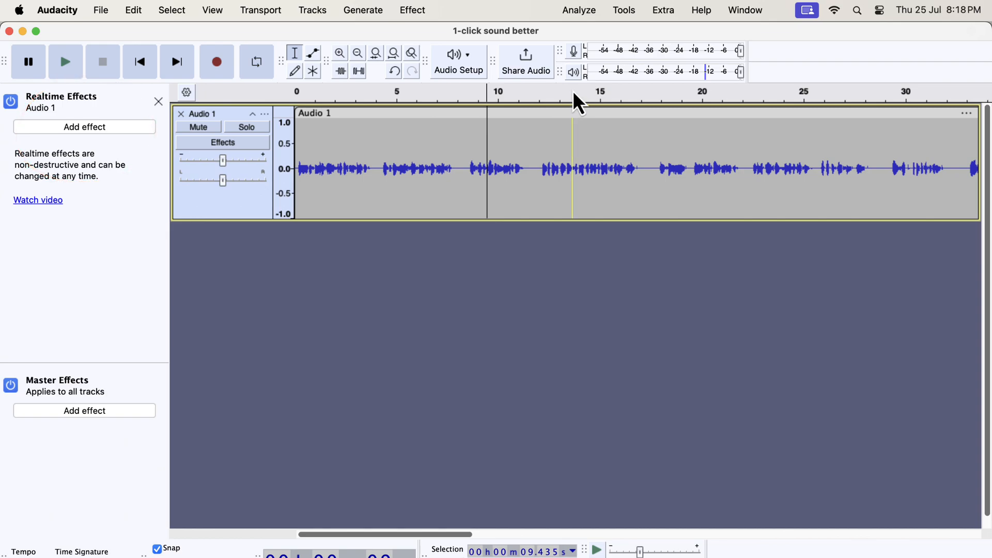
Bring up the Compressor effect and load its Brick Wall Master factory preset
left_click(412, 10)
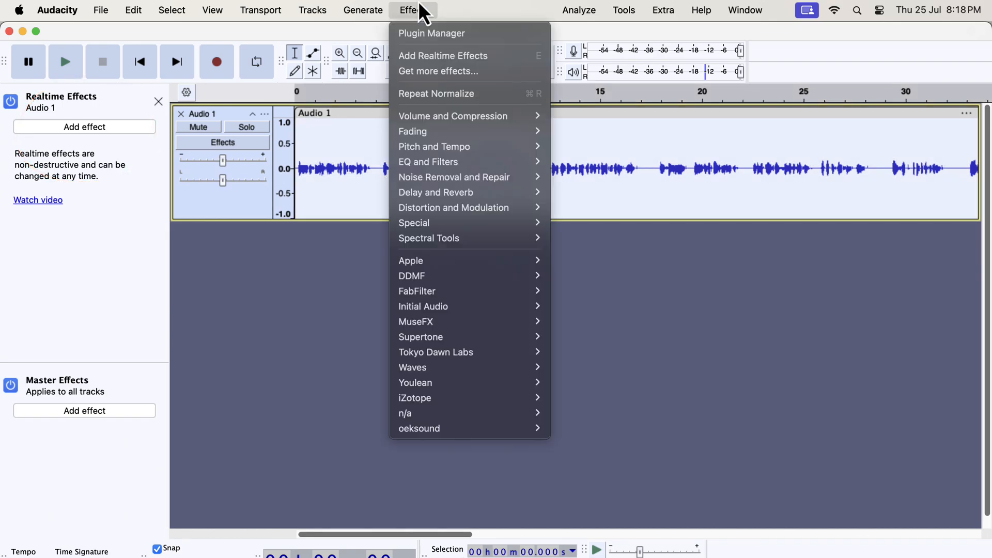
mouse_move(444, 123)
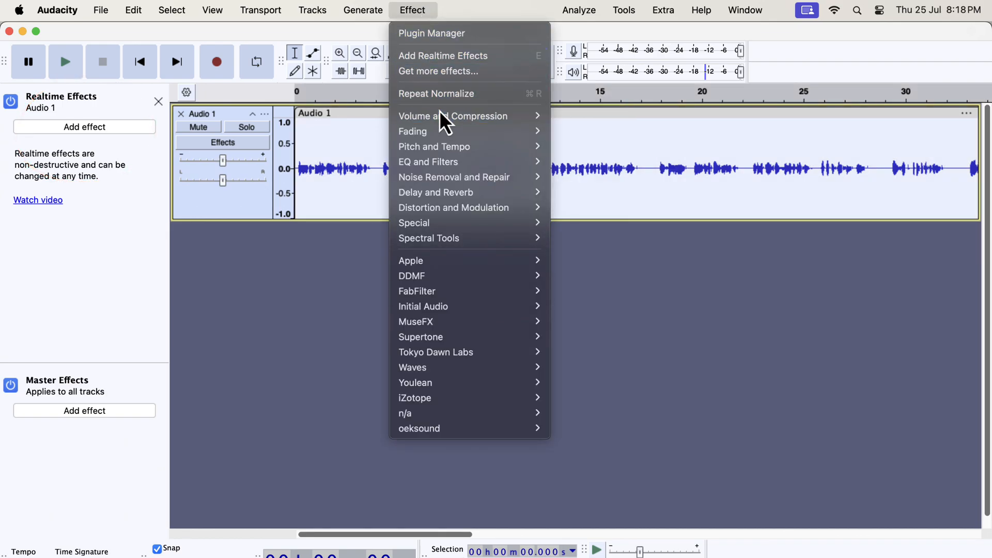
left_click(452, 115)
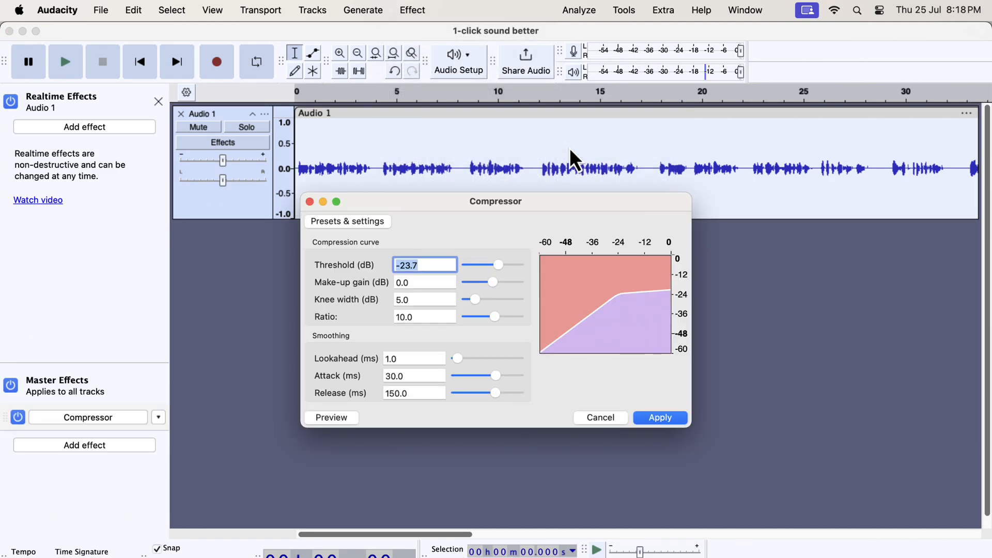
mouse_move(539, 215)
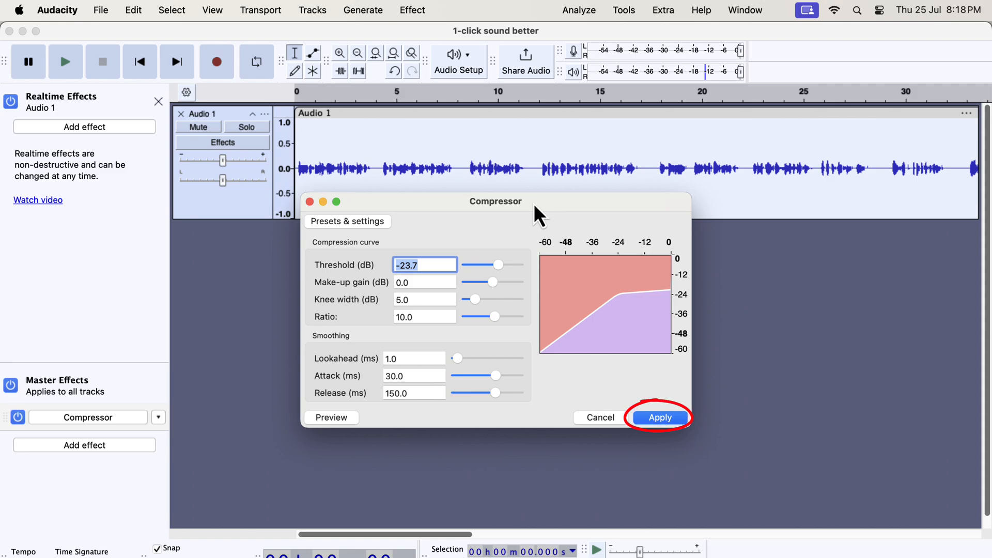
mouse_move(528, 216)
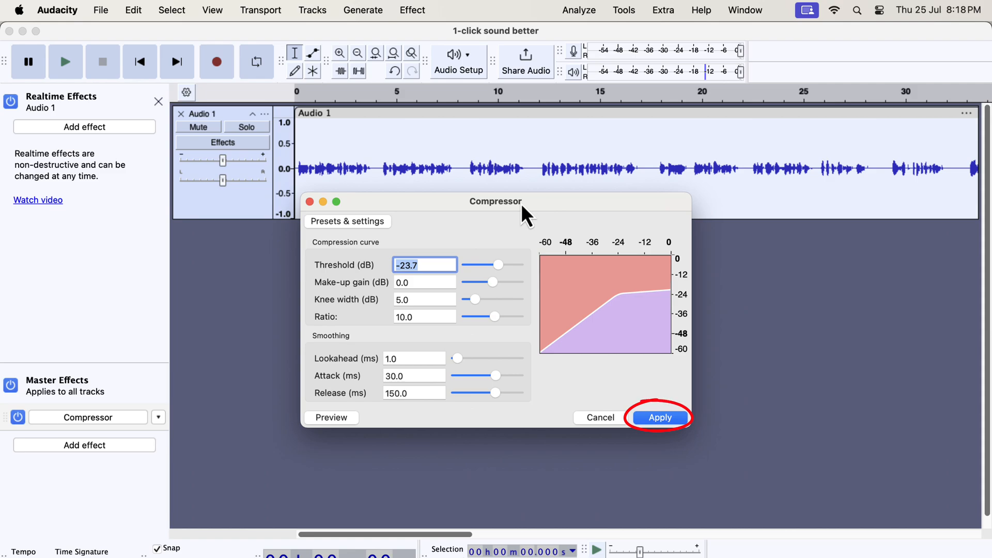
left_click(348, 221)
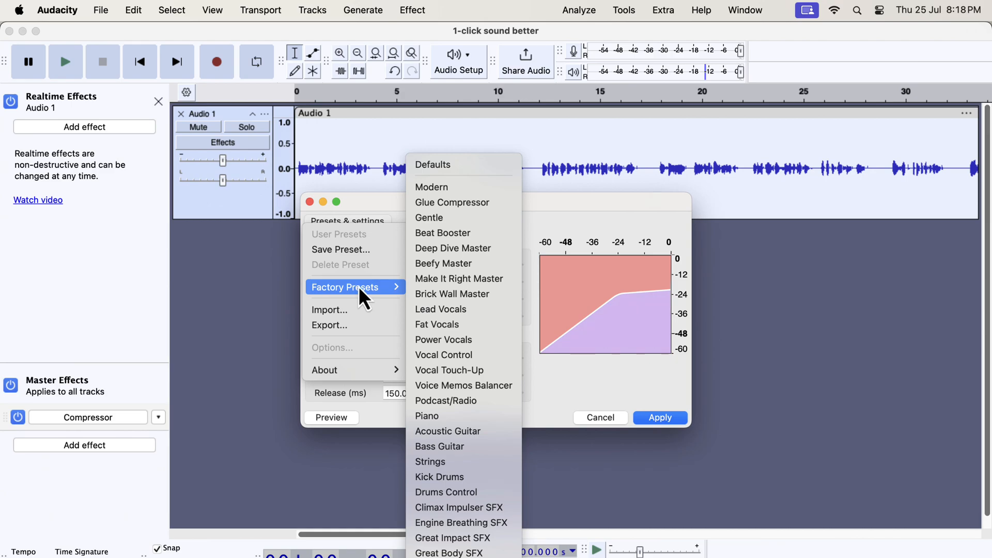
mouse_move(452, 294)
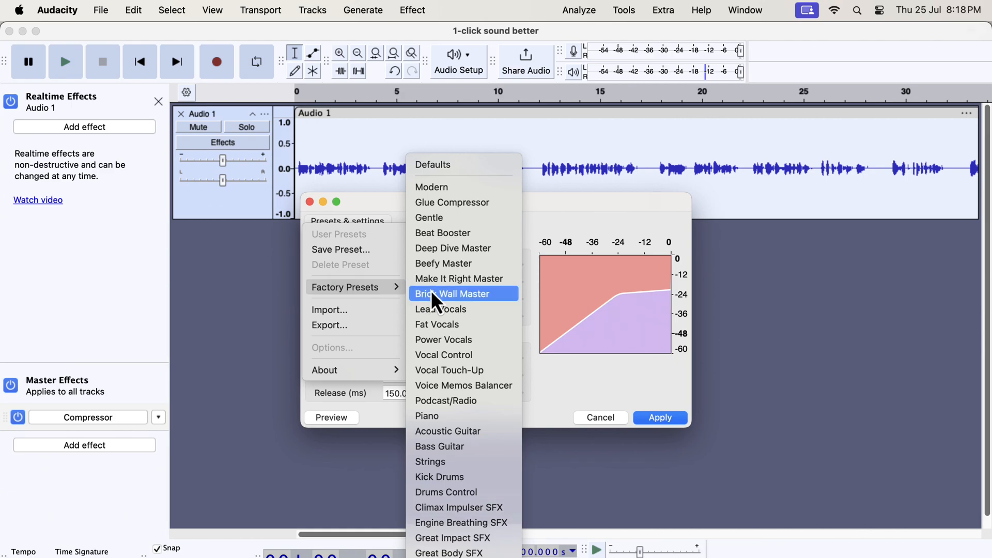
left_click(453, 293)
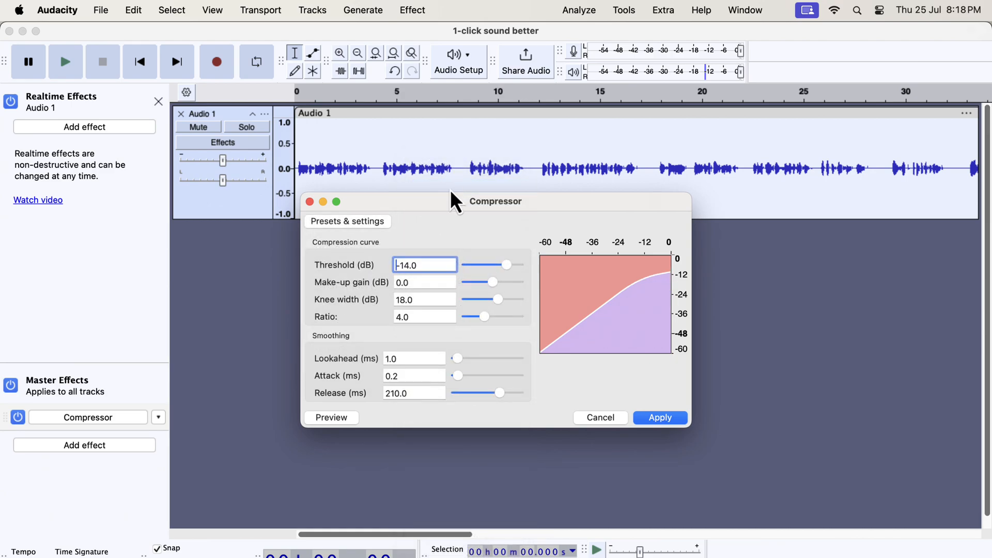
Switch the Compressor to the Podcast/Radio factory preset
left_click(347, 221)
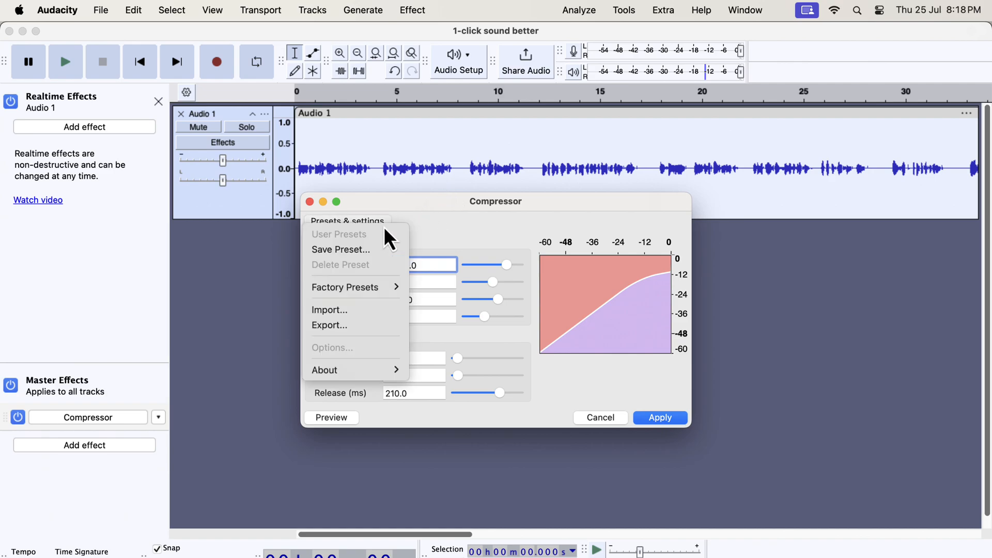
left_click(345, 286)
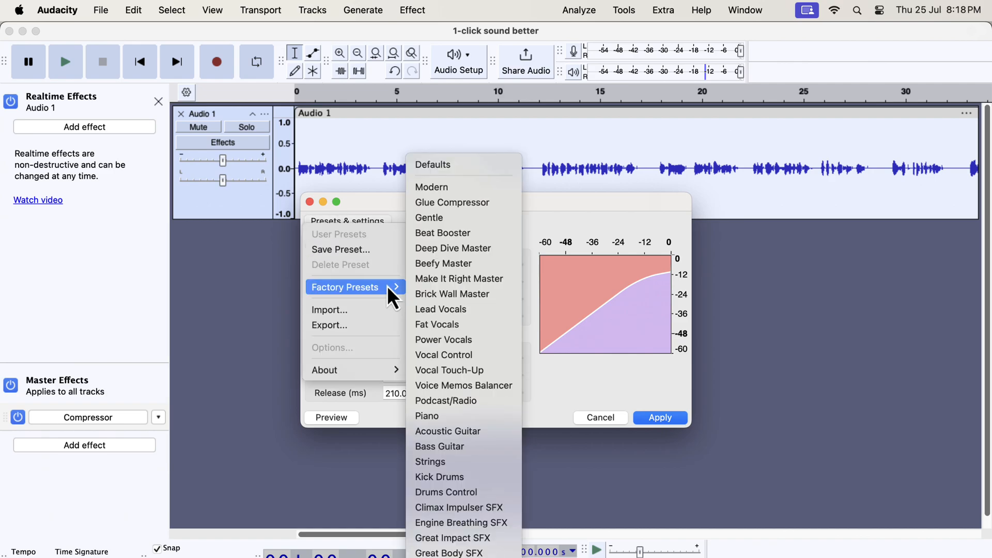
mouse_move(463, 309)
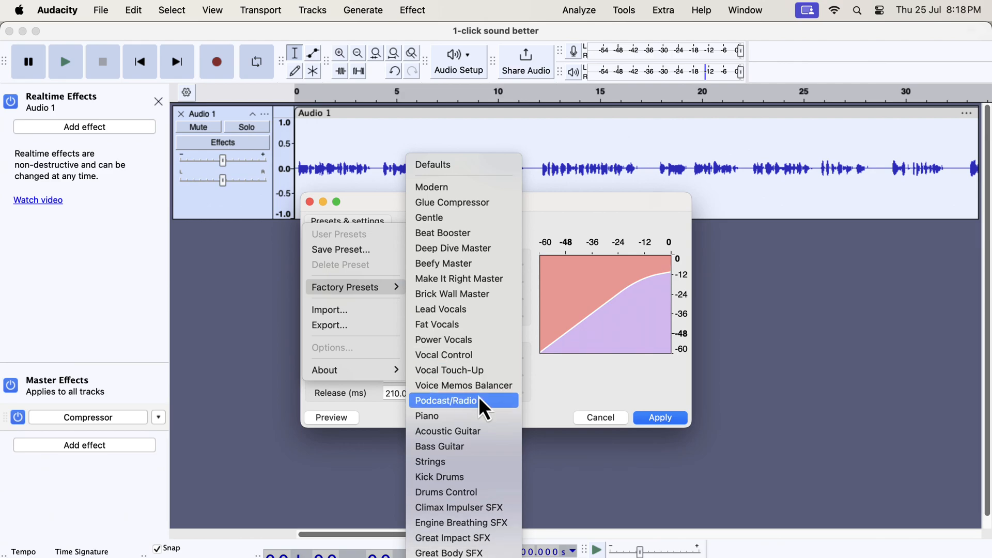
left_click(447, 400)
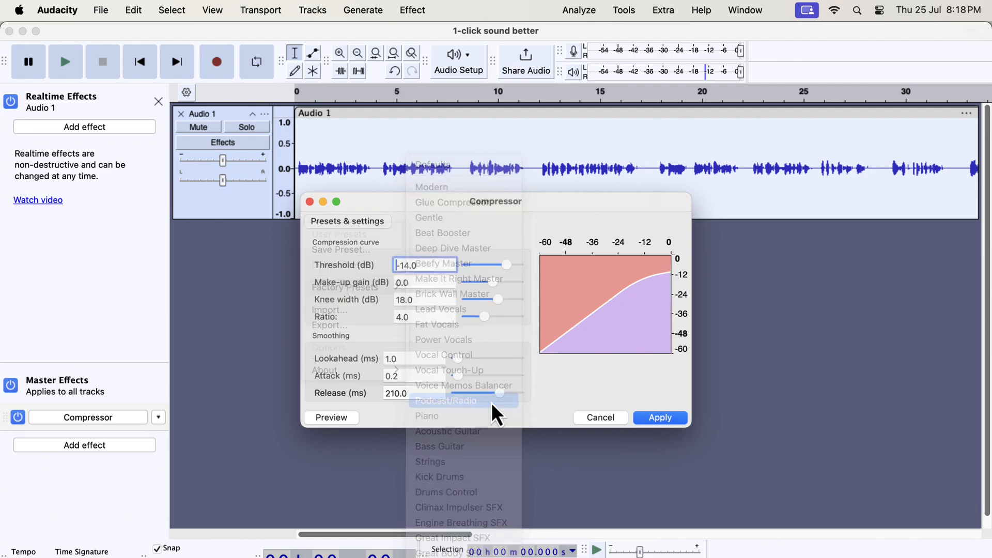
left_click(446, 400)
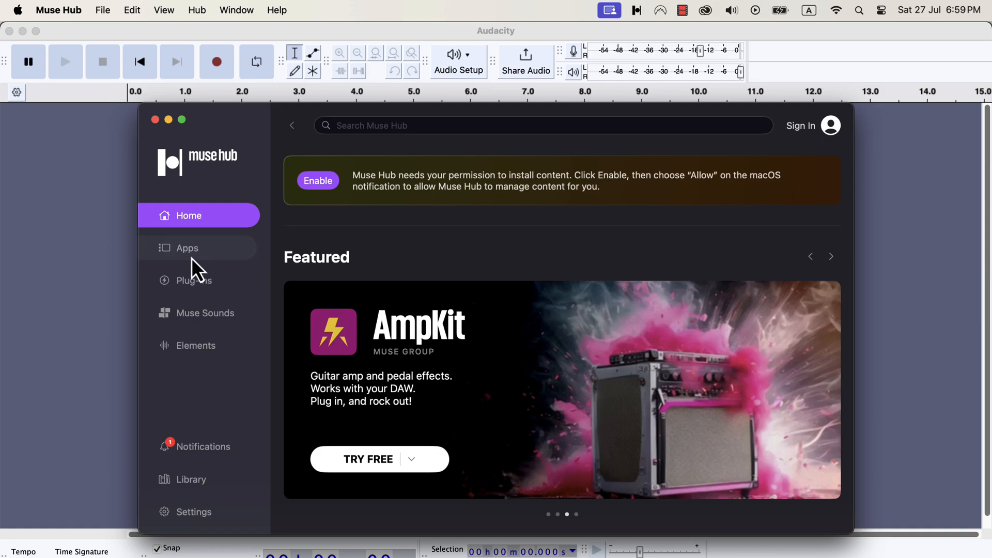
Browse the Apps section of Muse Hub
left_click(187, 247)
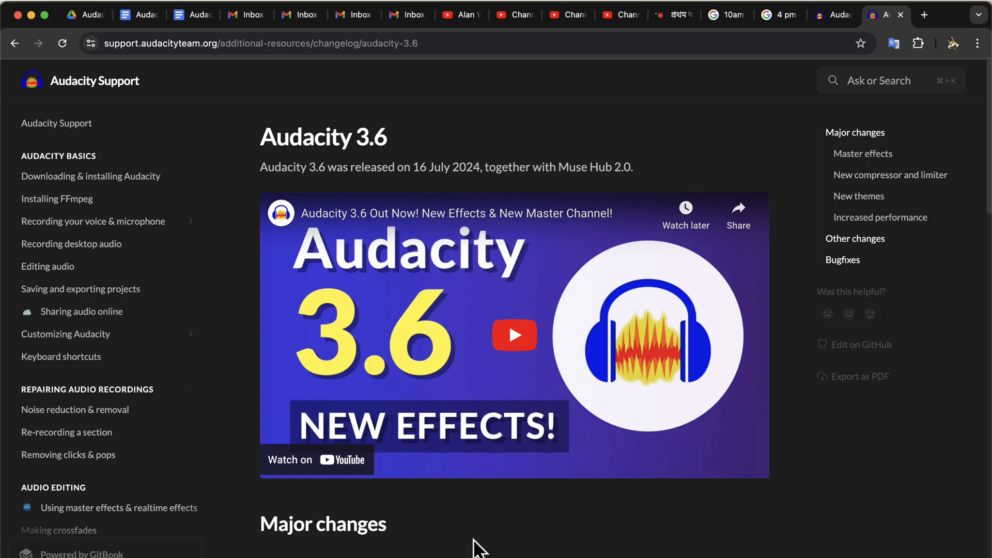
Scroll the Audacity 3.6 changelog down to Other changes, then leave the page
scroll("down", 3)
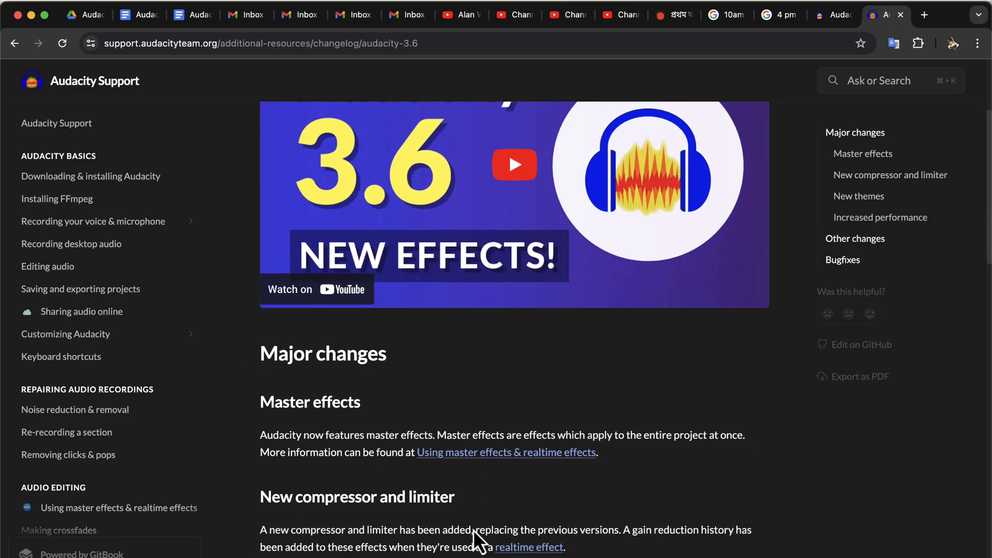
scroll("down", 3)
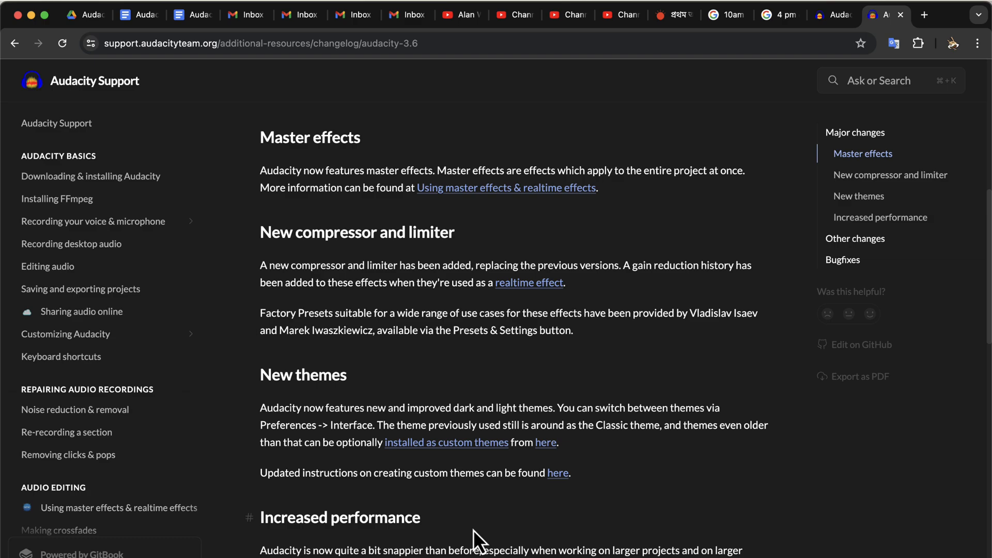
scroll("down", 3)
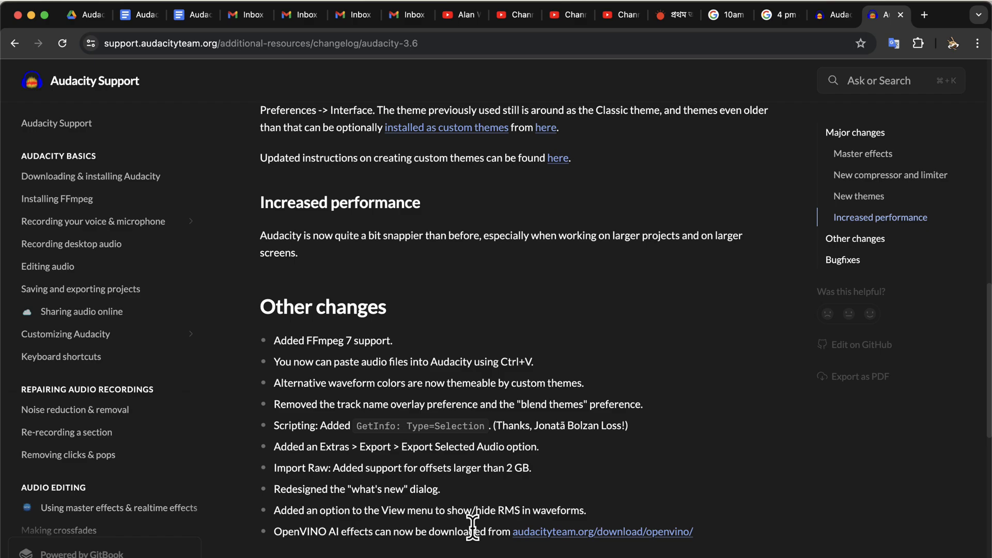
left_click(848, 14)
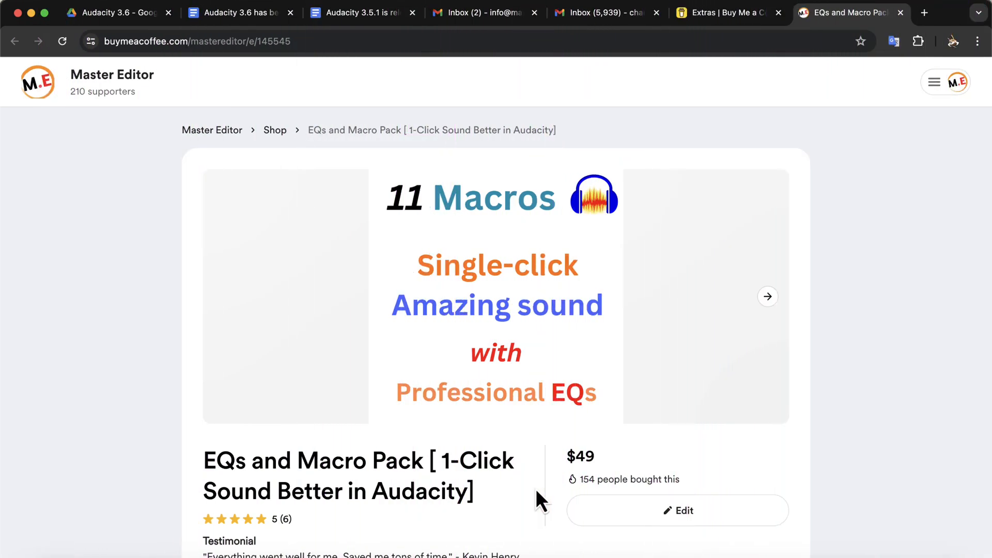
Scroll down the EQs and Macro Pack product page on Buy Me a Coffee
scroll("down", 3)
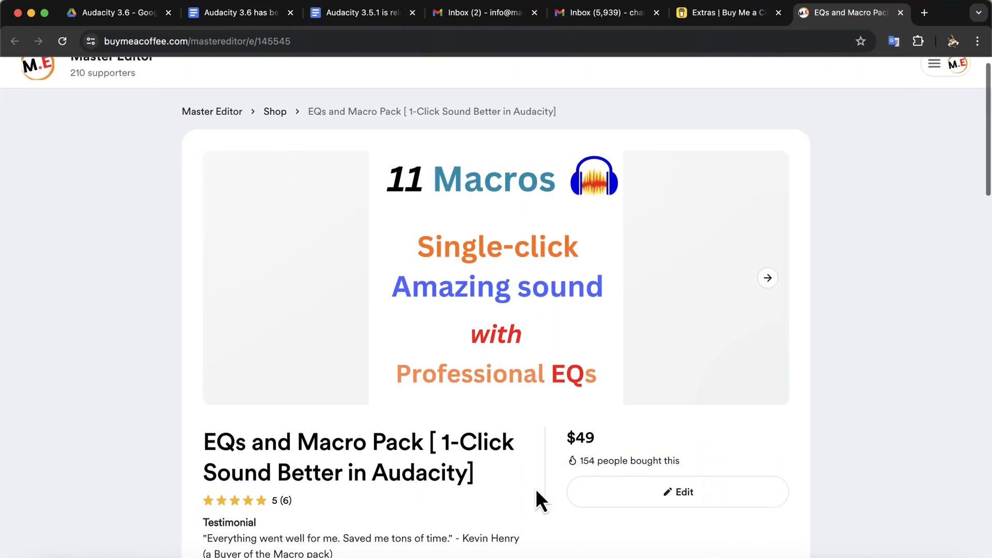
scroll("down", 3)
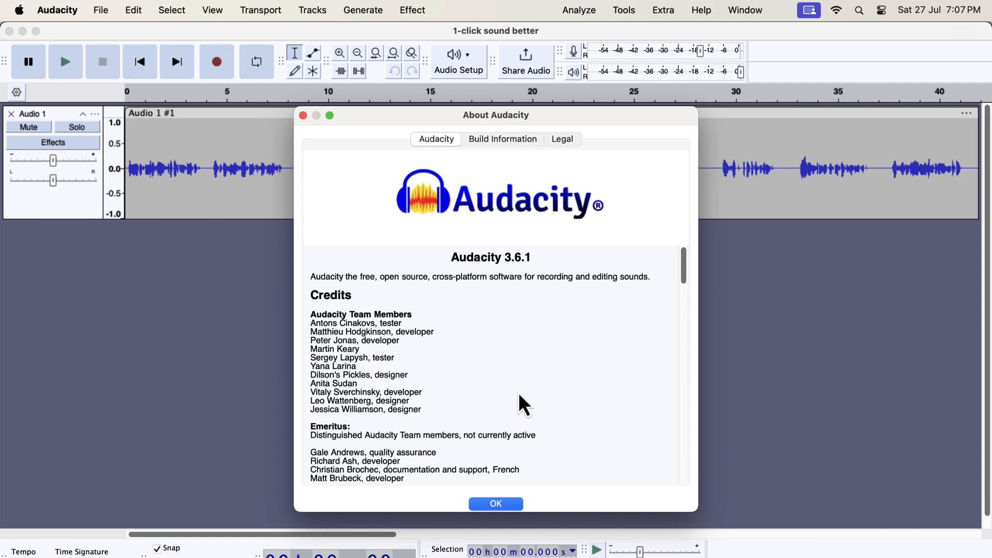
Dismiss the About Audacity 3.6.1 dialog with OK and return to the project
left_click(495, 503)
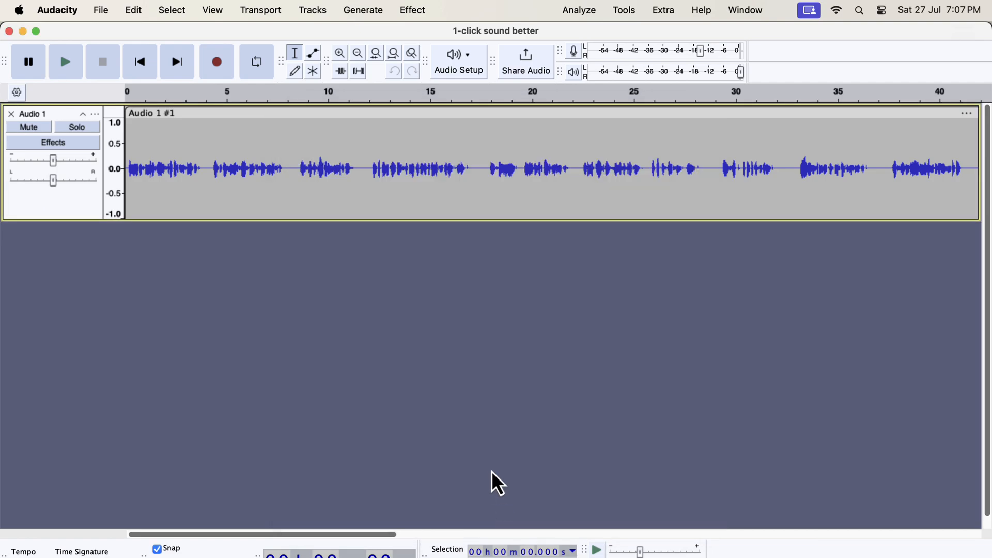
left_click(341, 53)
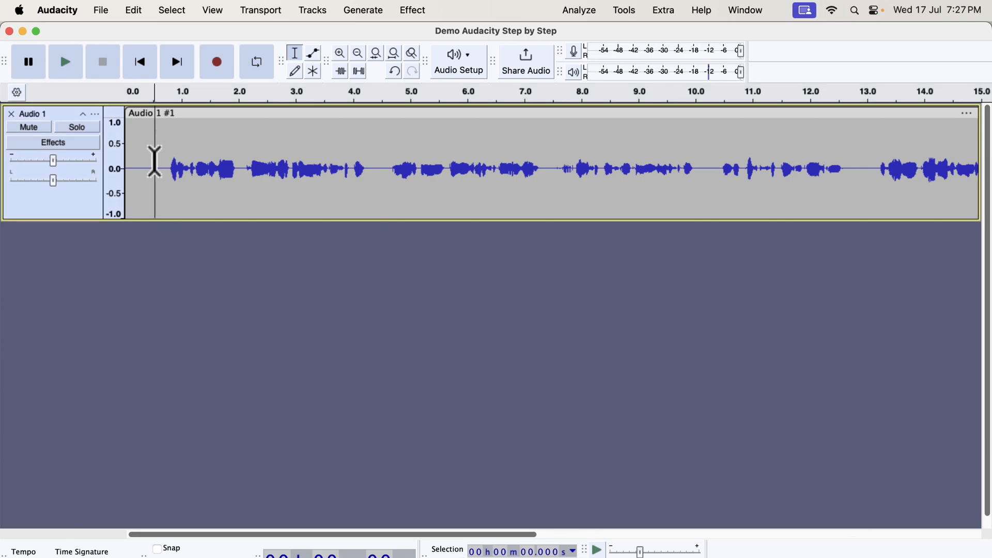
Play the voice recording from the start, then stop playback
left_click(65, 61)
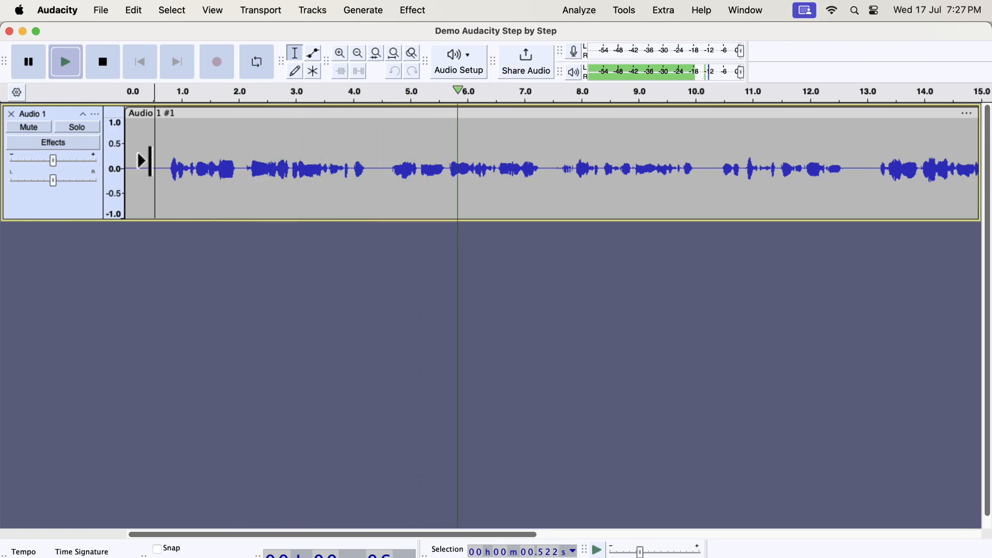
left_click(102, 61)
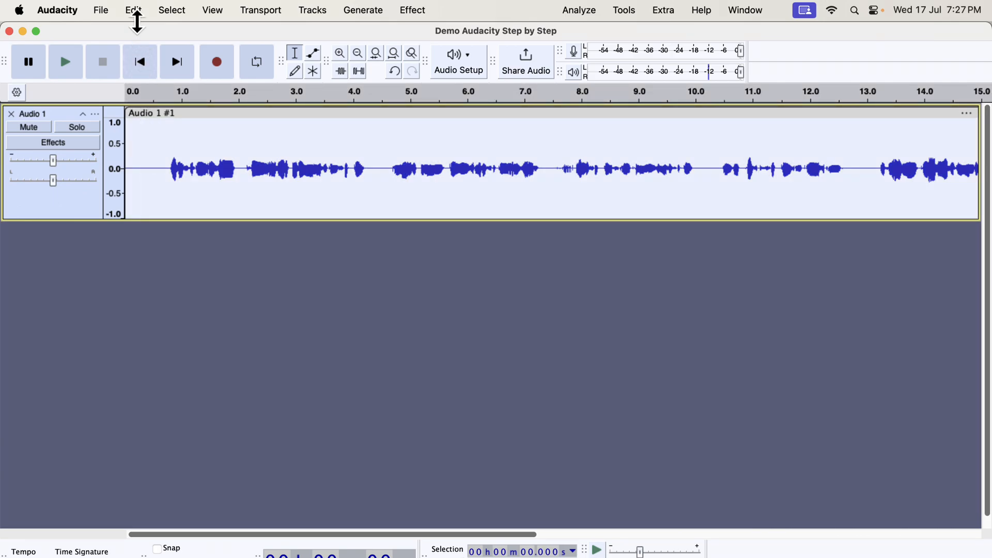
Duplicate the Audio 1 voice track via Edit > Duplicate, giving two identical tracks
left_click(134, 10)
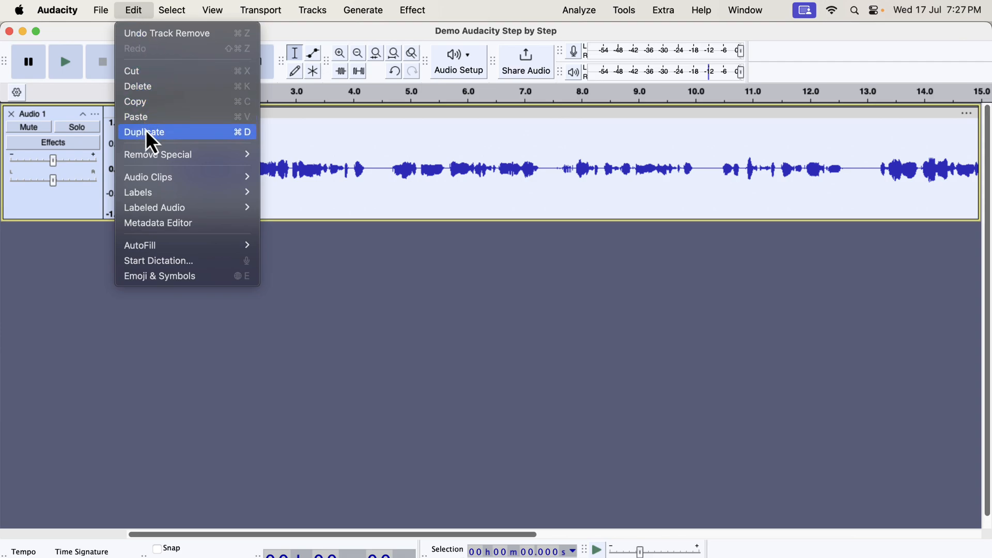
left_click(145, 131)
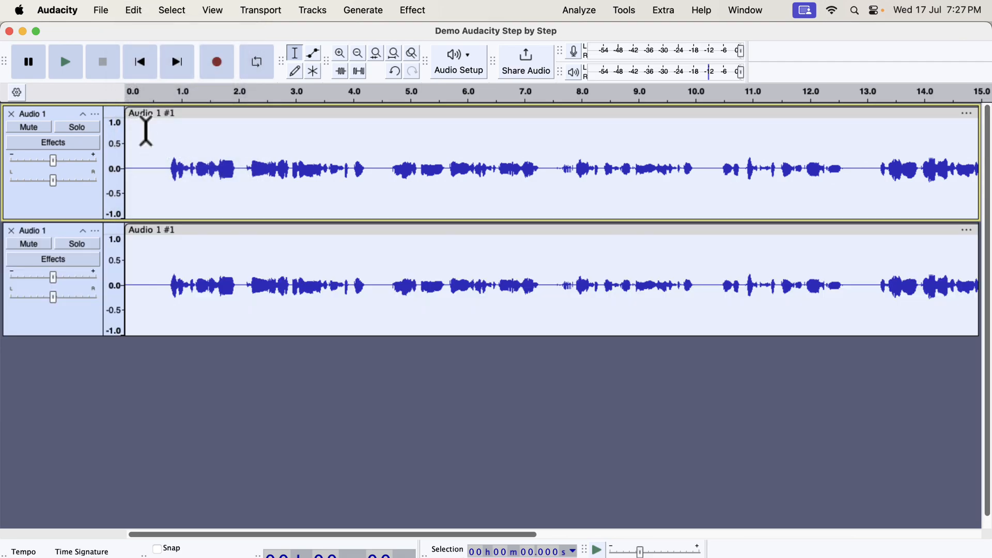
mouse_move(156, 290)
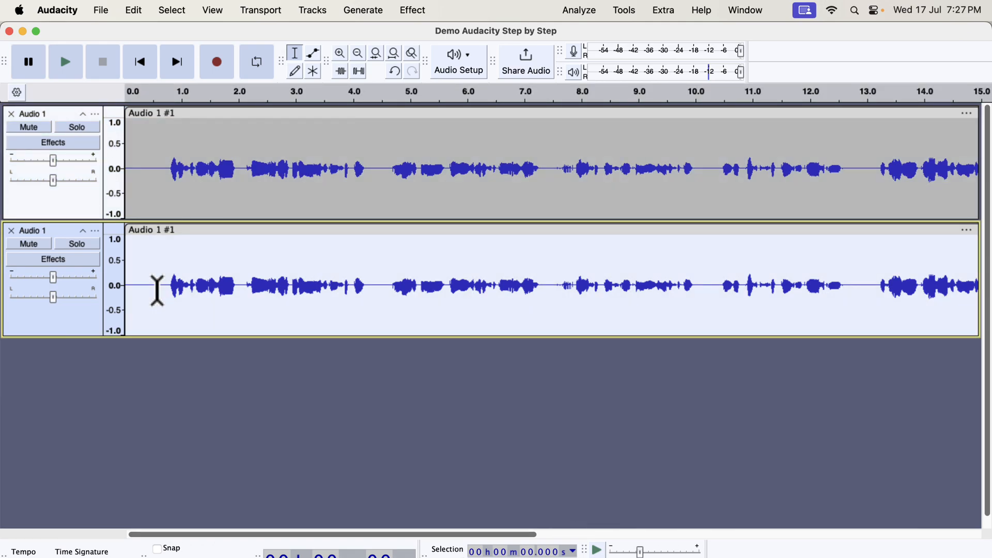
left_click(623, 10)
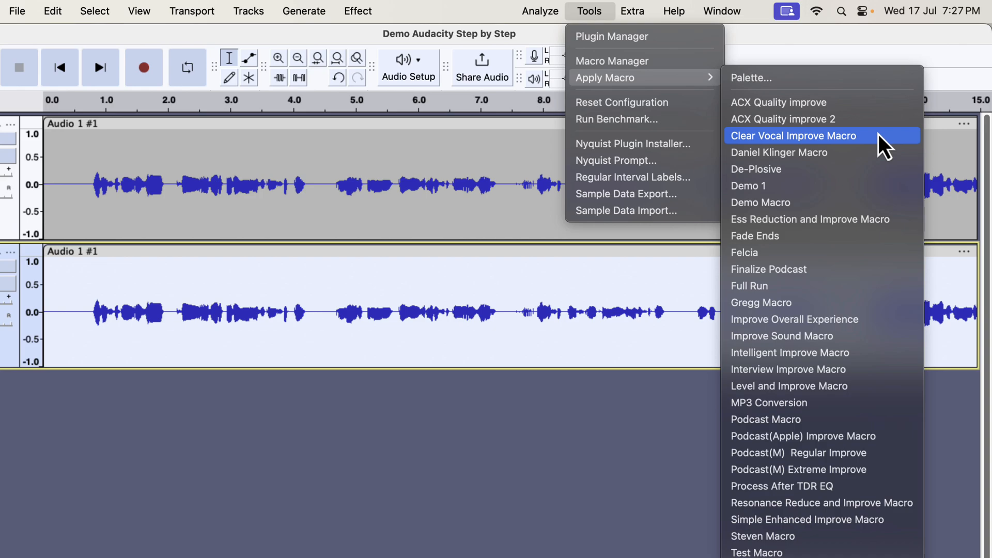
Apply the Clear Vocal Improve Macro to the copy, mute the original, solo the copy and play
left_click(793, 135)
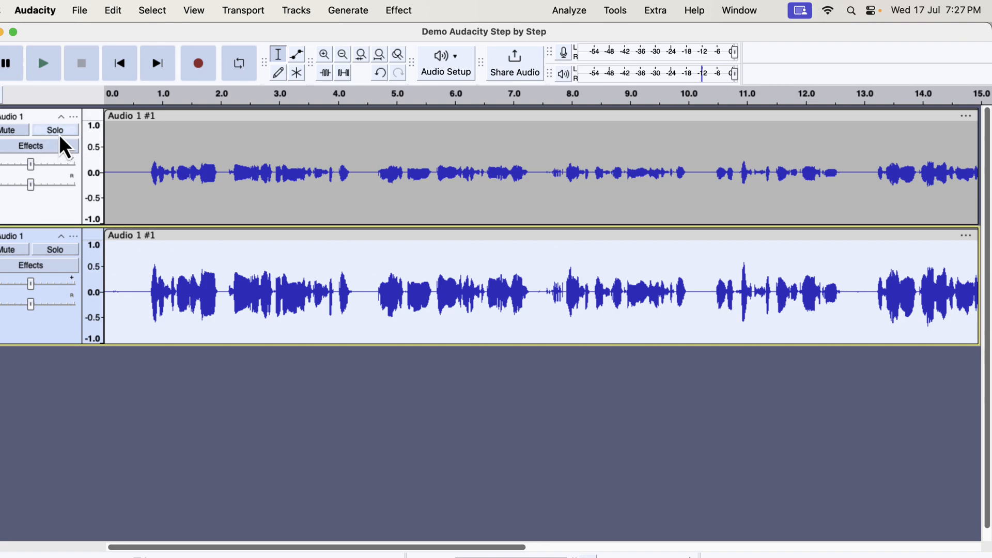
left_click(54, 130)
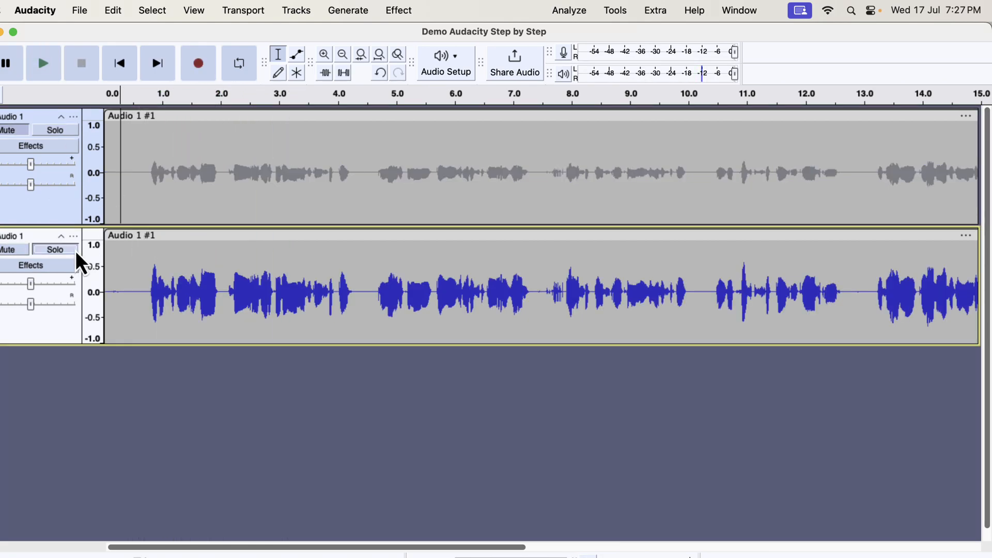
left_click(44, 63)
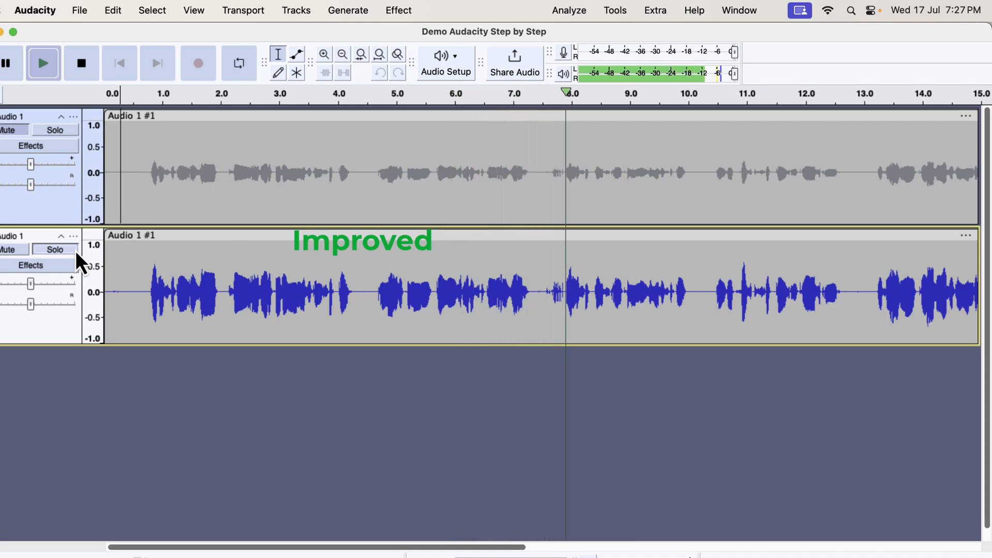
left_click(55, 130)
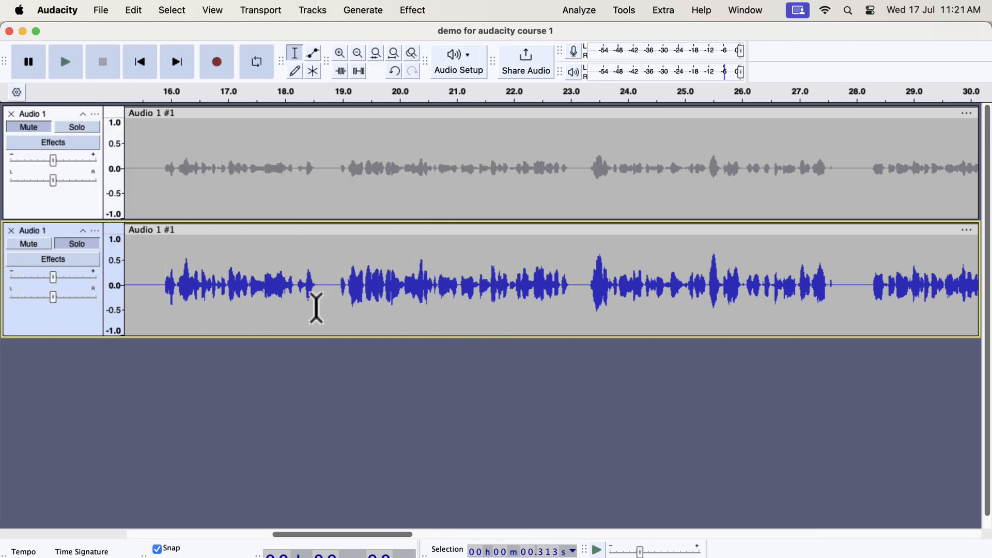
mouse_move(640, 27)
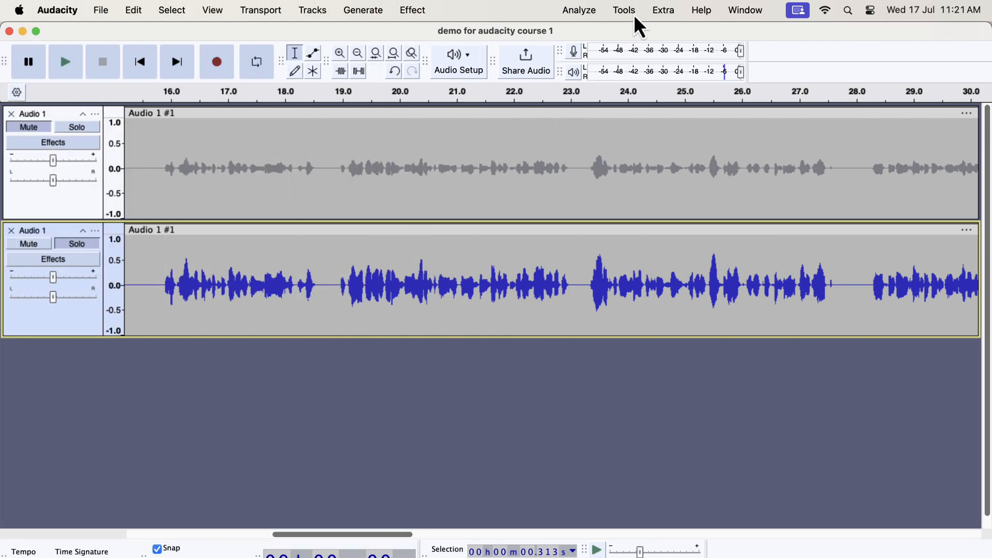
Import Clear Vocal Improve Macro.txt via Macro Manager, replacing the existing macro of that name
left_click(623, 11)
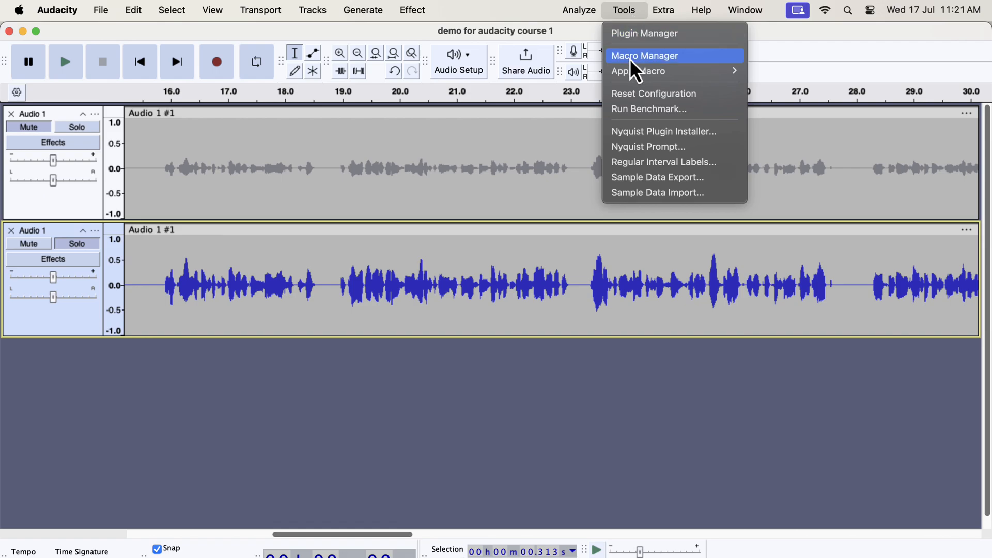
left_click(644, 56)
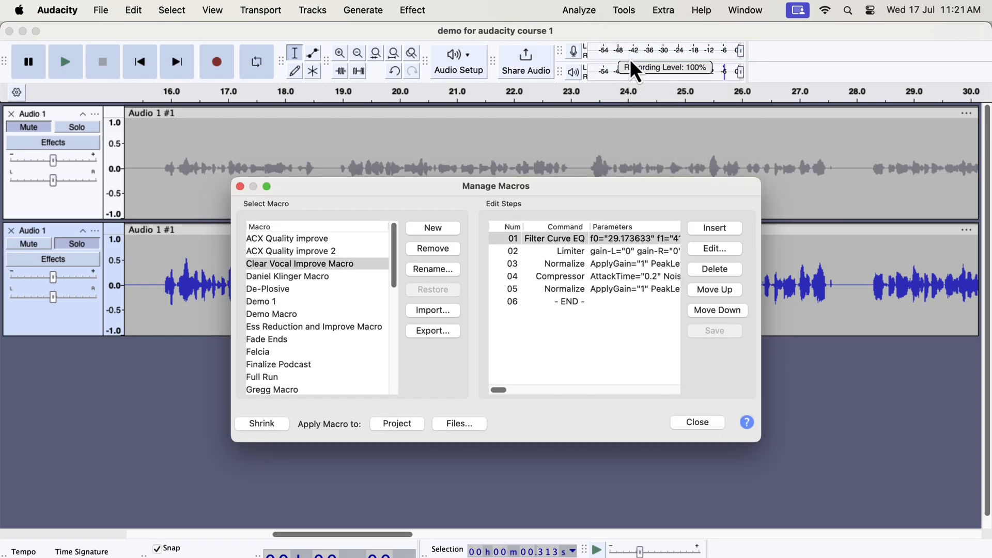
left_click(432, 310)
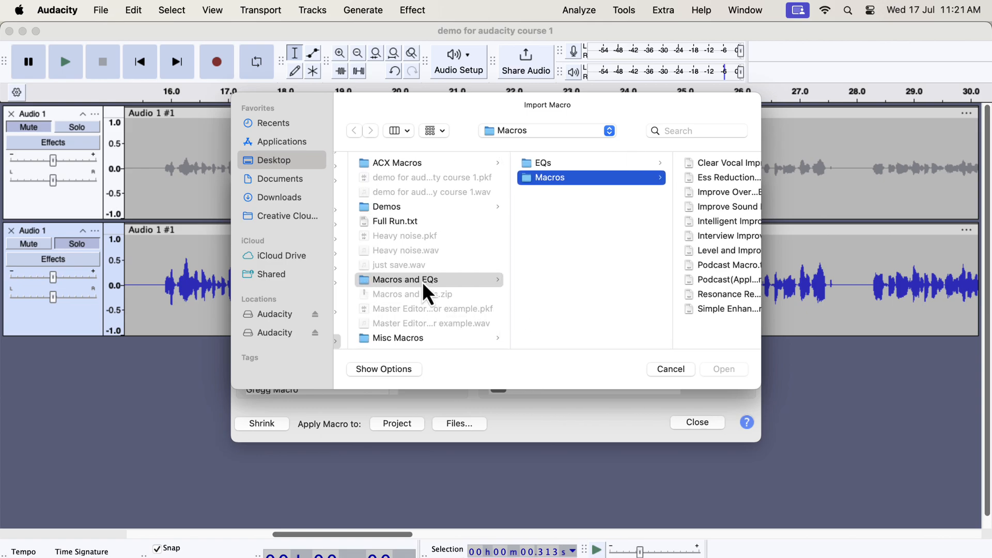
left_click(407, 279)
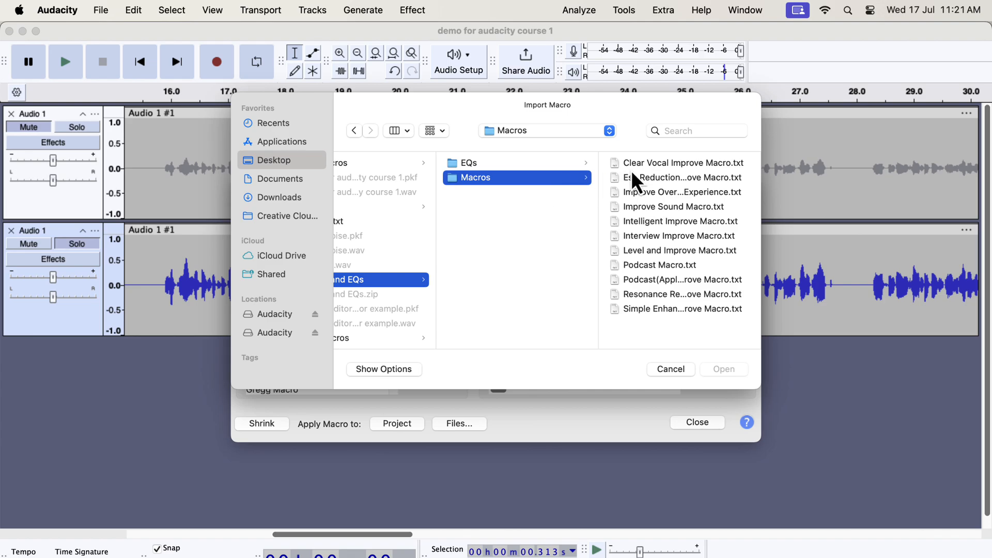
left_click(682, 162)
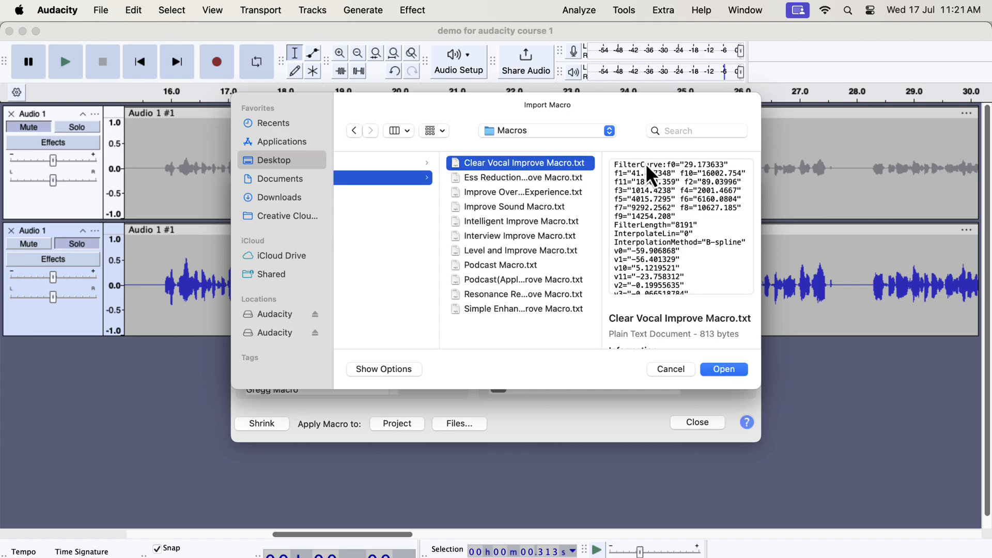
mouse_move(677, 310)
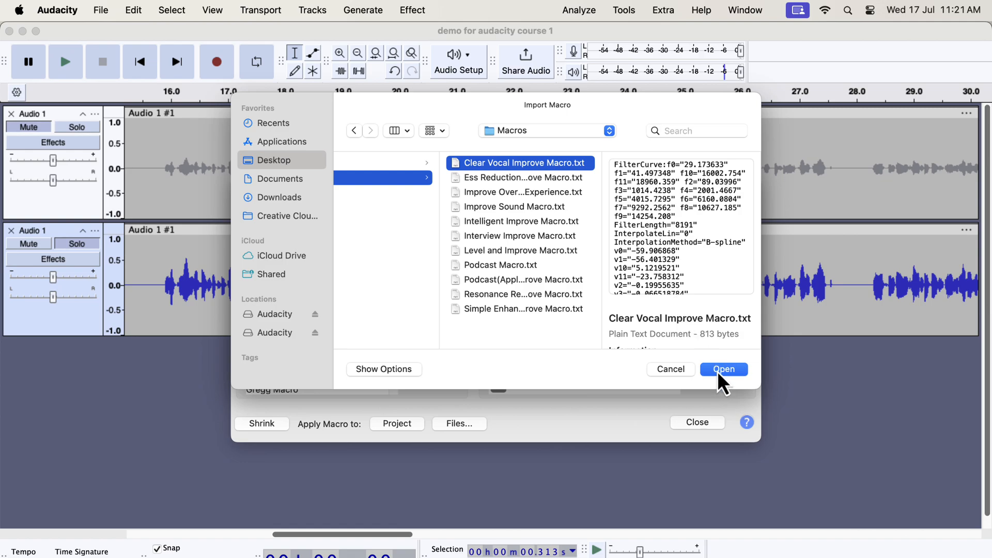
left_click(723, 369)
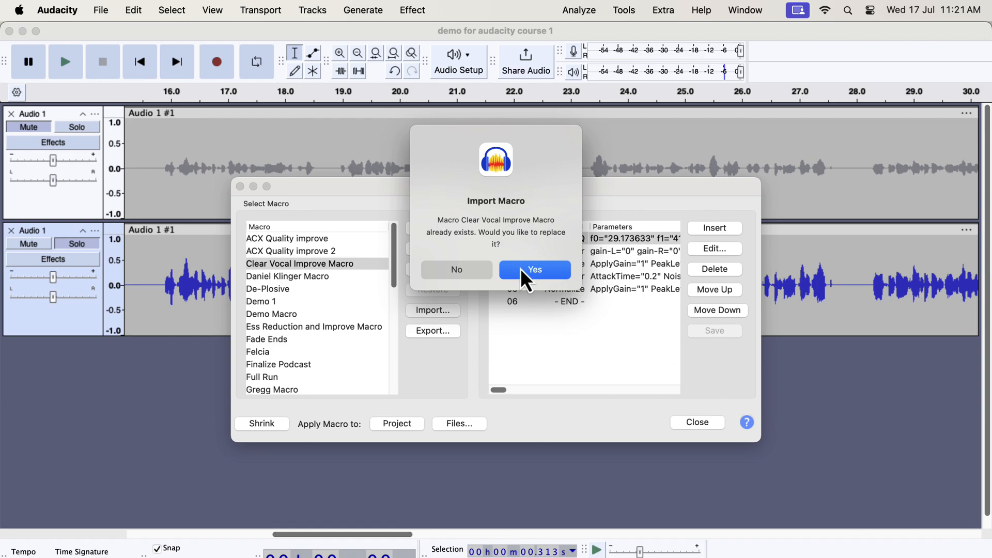
left_click(533, 270)
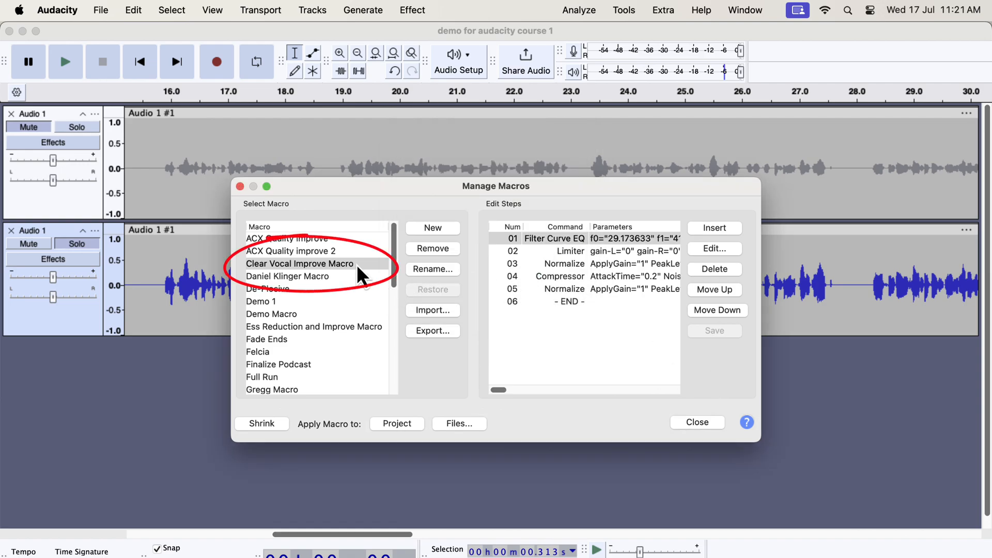
Import the Ess Reduction and Improve Macro.txt file as a second macro
left_click(300, 263)
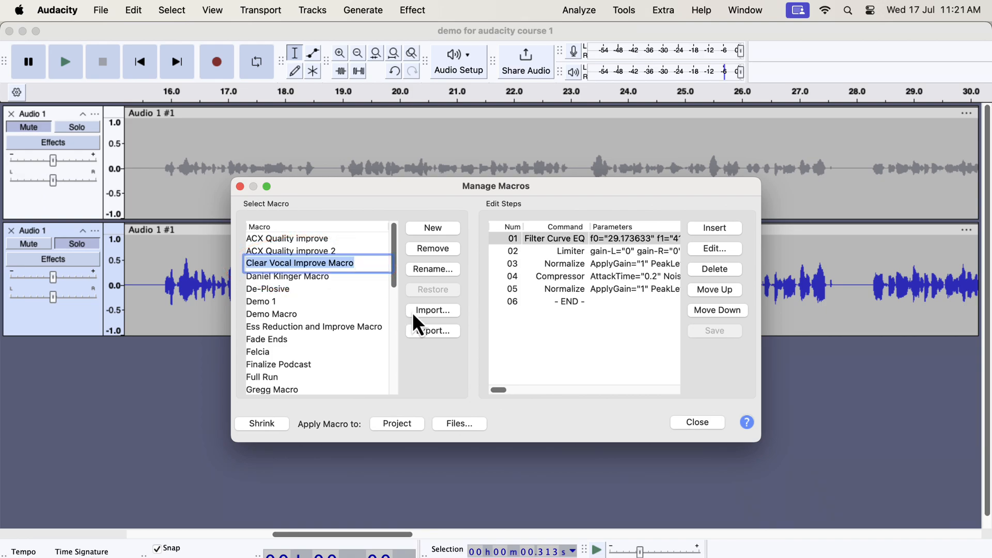
left_click(433, 310)
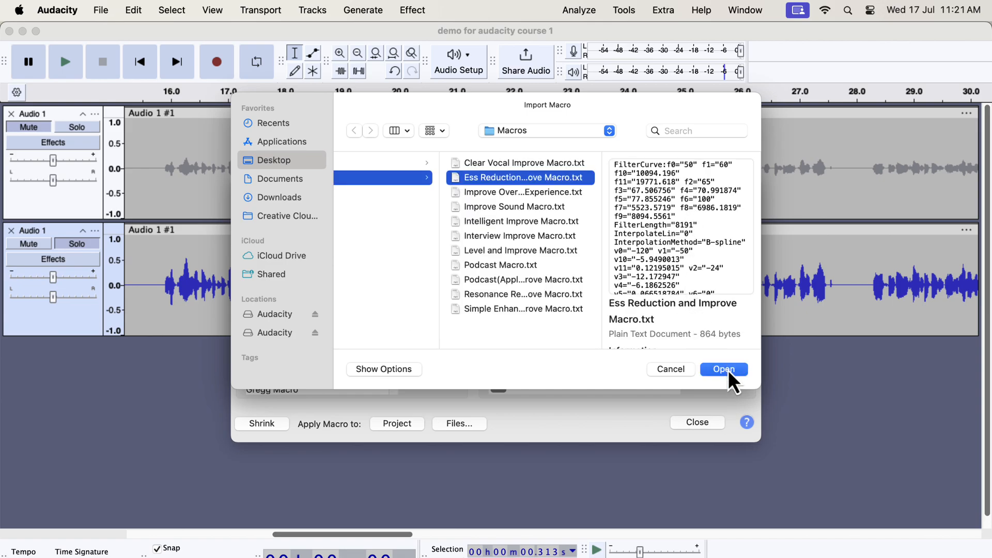
left_click(723, 369)
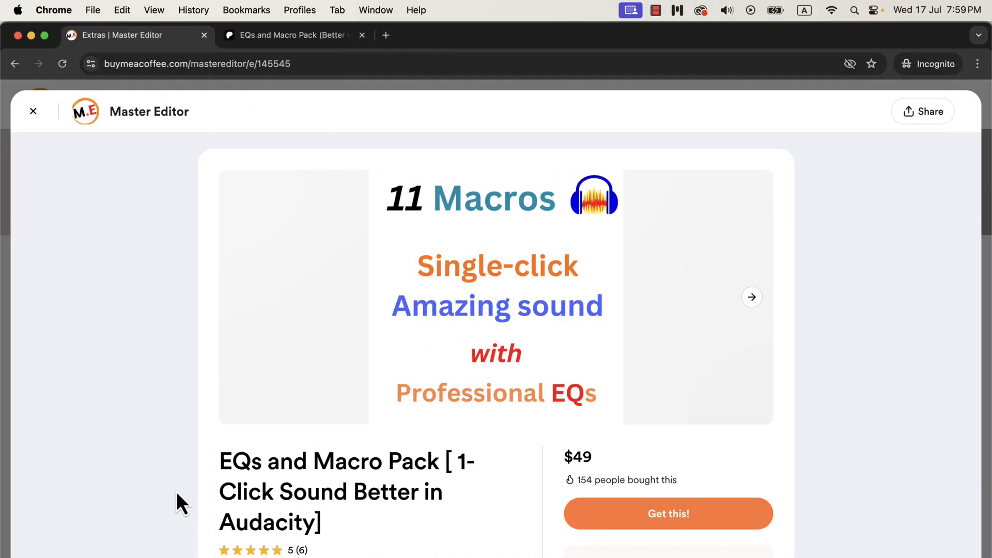
Read down the Buy Me a Coffee listing, then bring up the pack's Patreon shop page
scroll("down", 3)
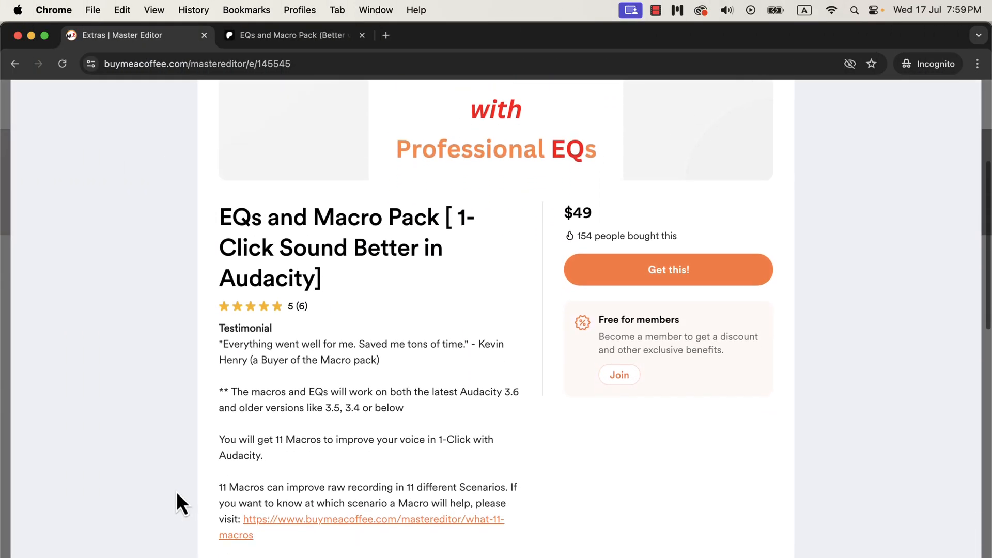
scroll("down", 3)
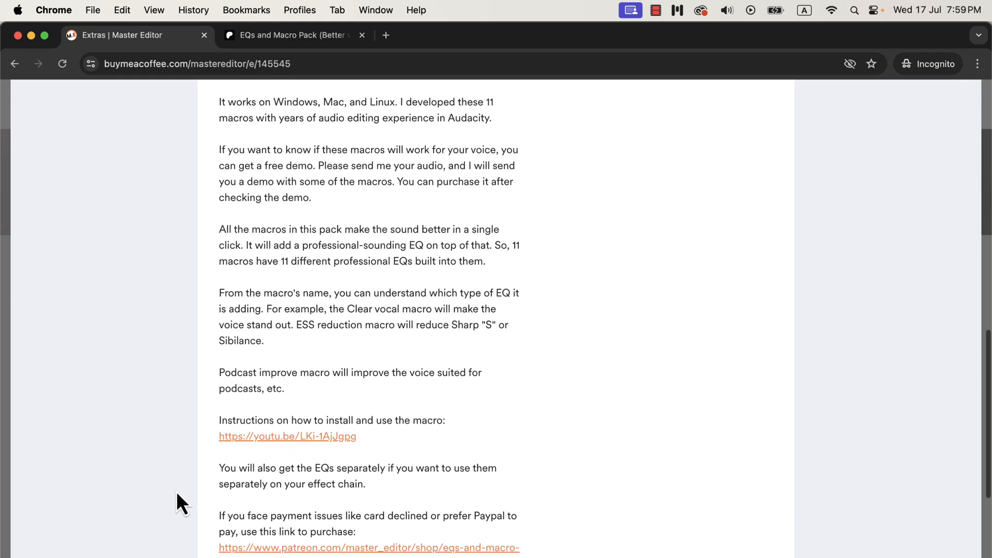
mouse_move(187, 483)
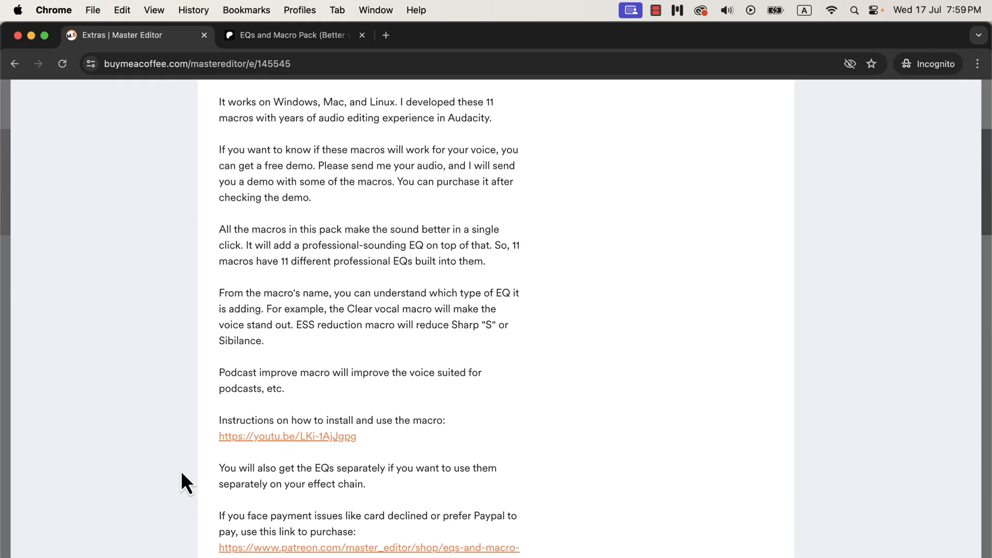
left_click(288, 35)
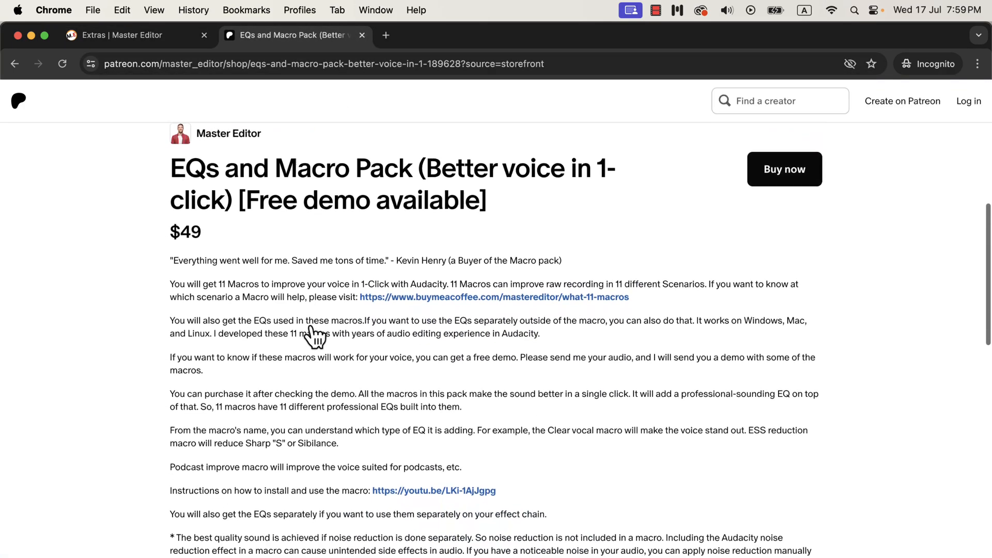
scroll("down", 3)
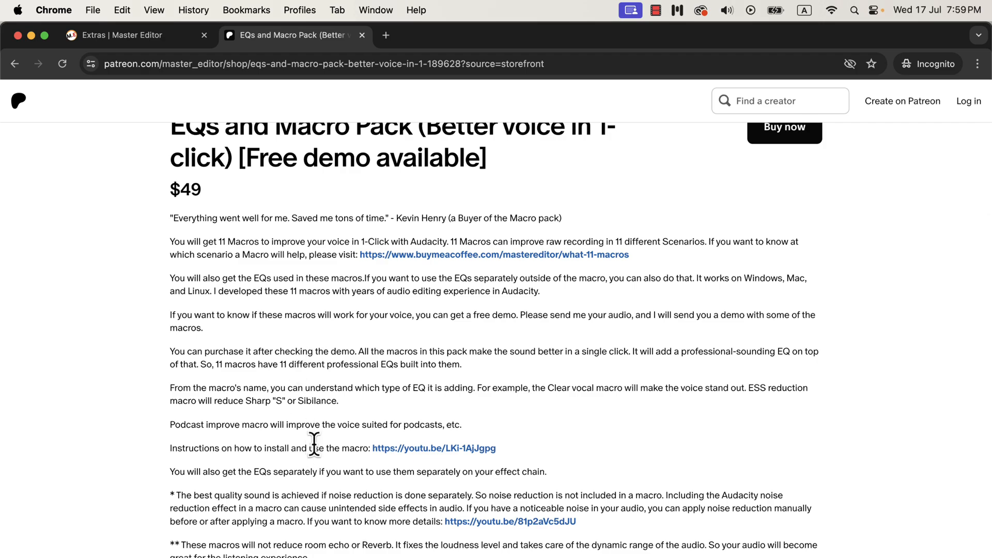
mouse_move(393, 472)
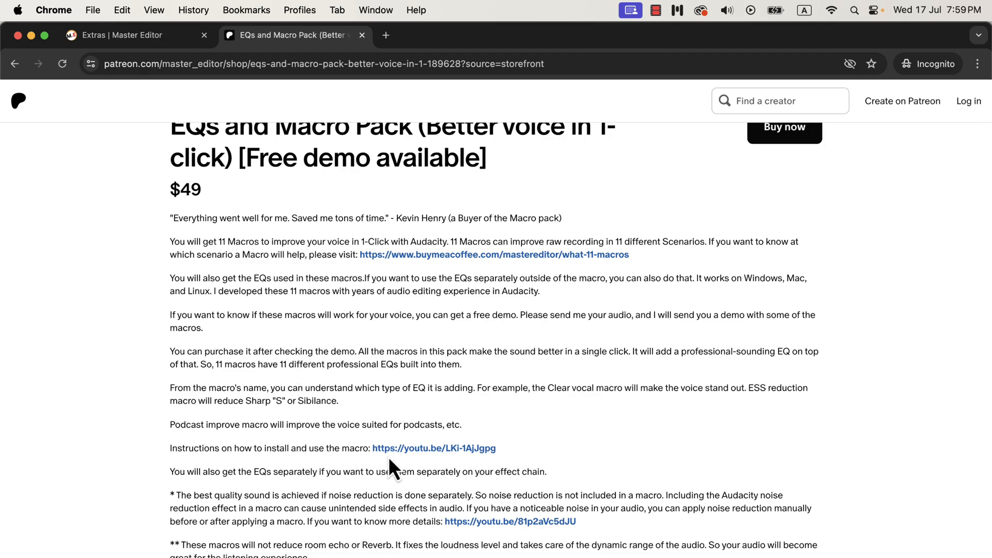